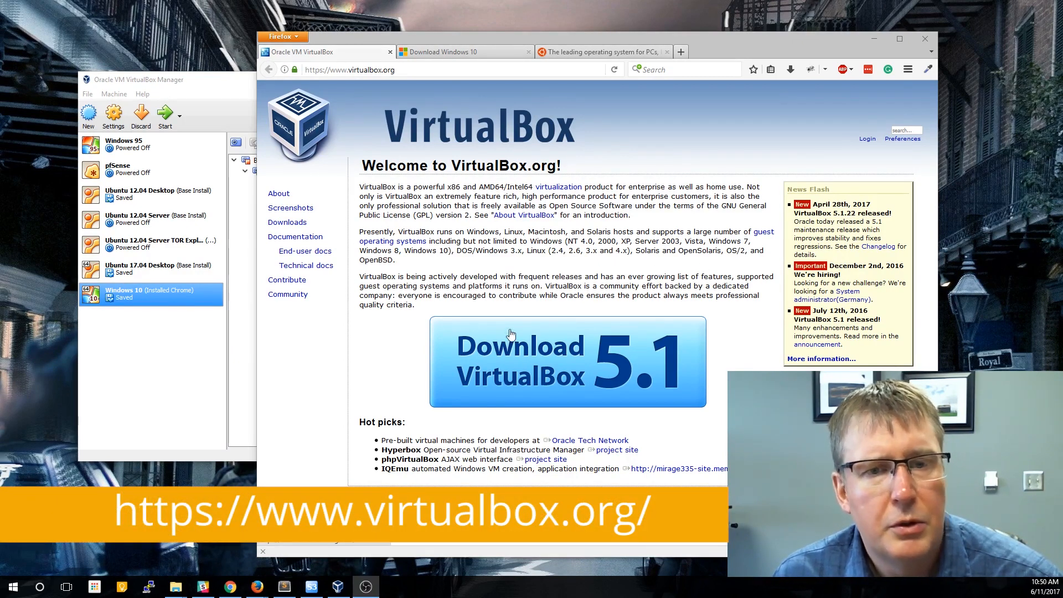
mouse_move(510, 333)
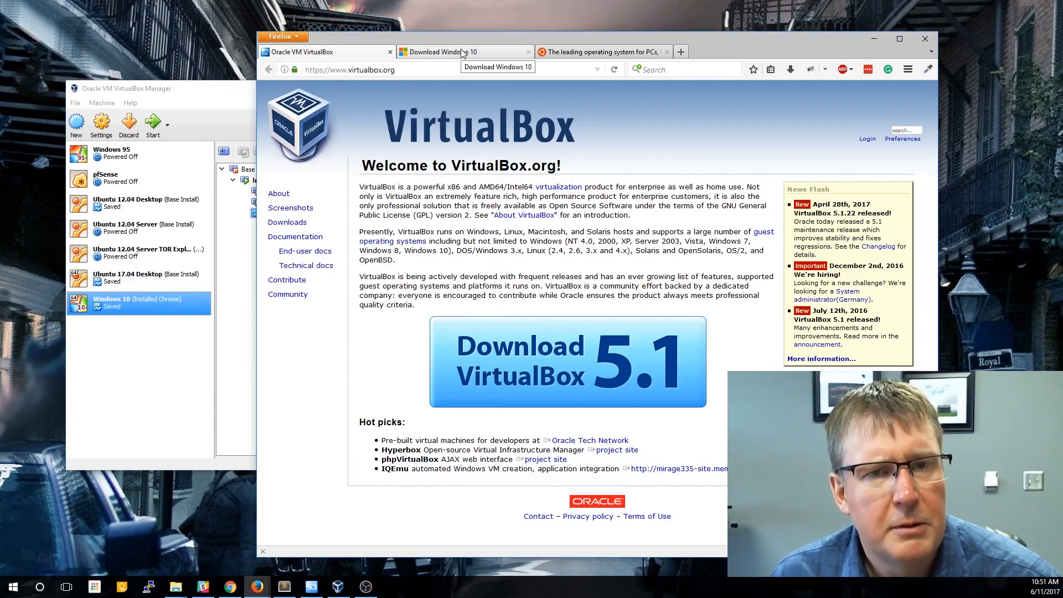
- Bring up Microsoft's Download Windows 10 page with the media creation tool
click(456, 51)
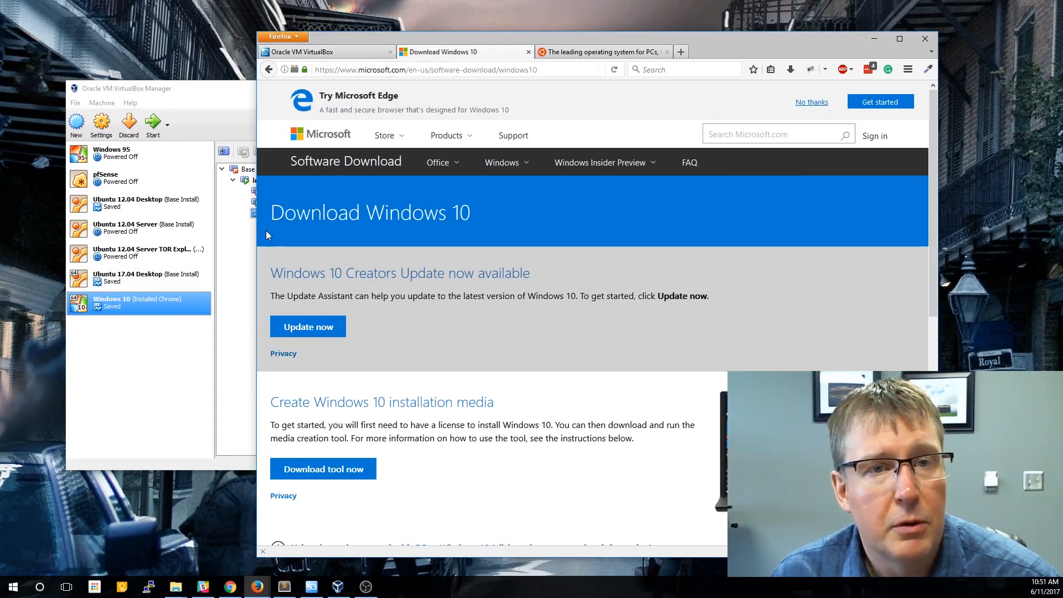
mouse_move(430, 249)
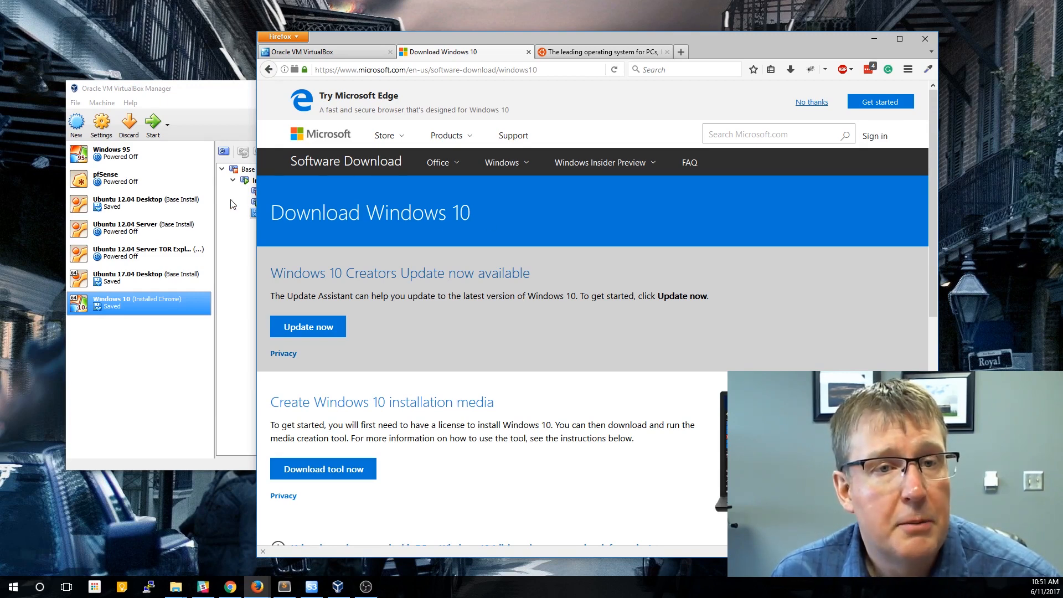
mouse_move(354, 164)
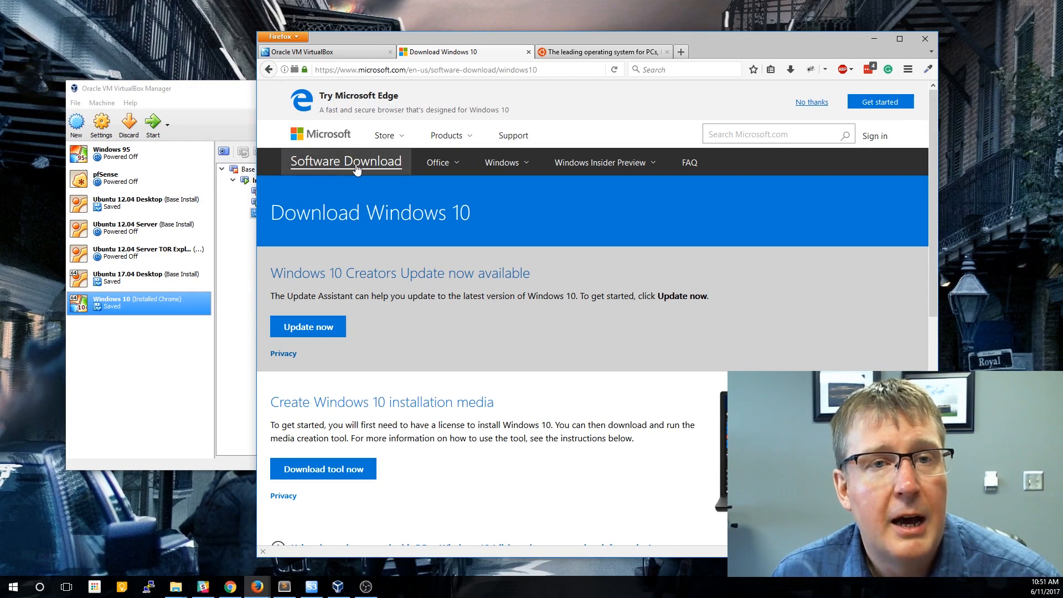
mouse_move(506, 239)
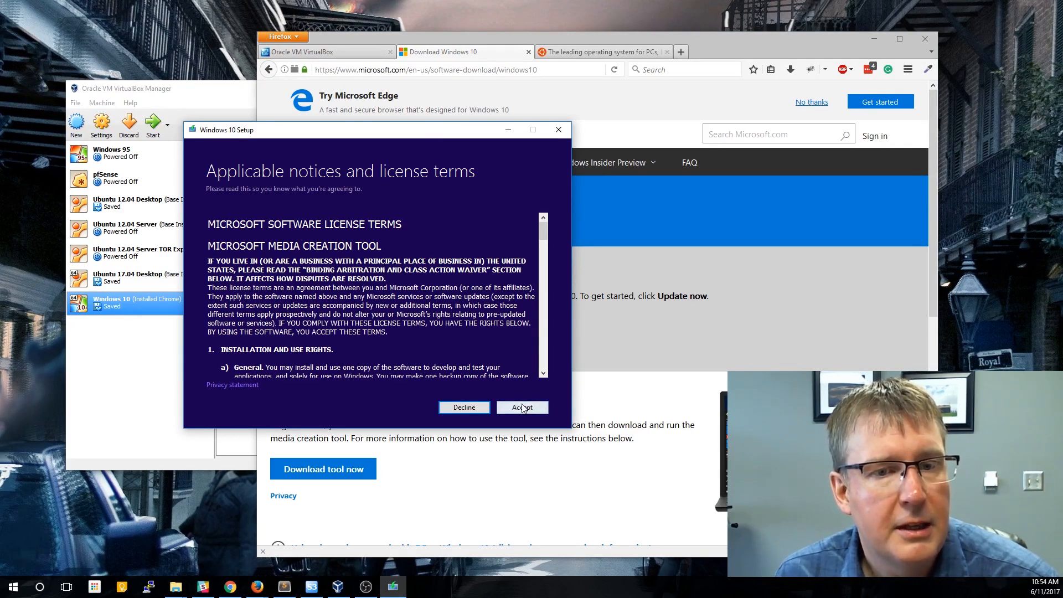
- Accept the licence, choose installation media for another PC with recommended language, edition and architecture
click(523, 408)
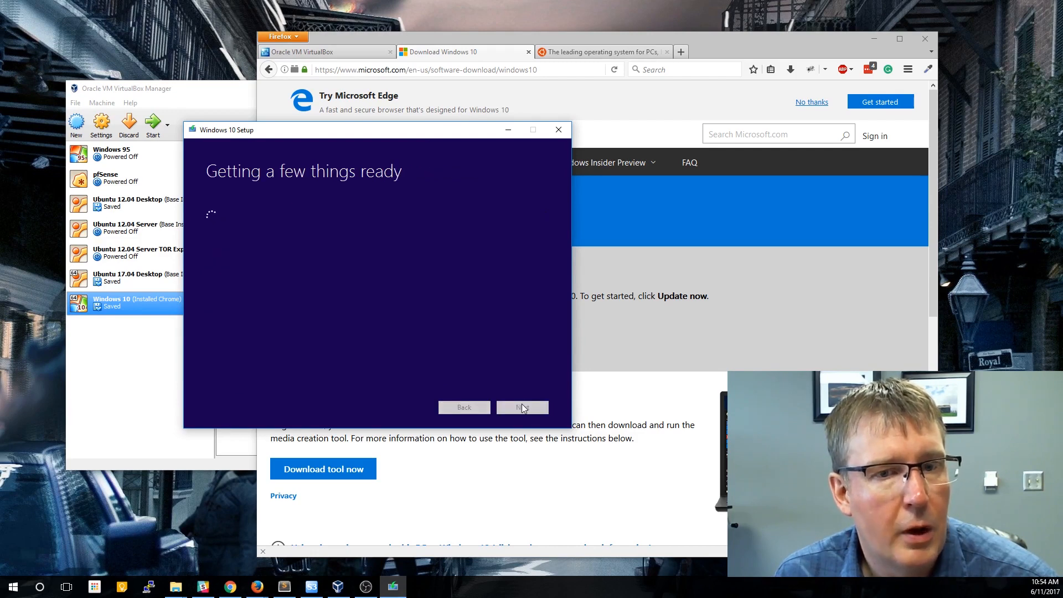
mouse_move(487, 254)
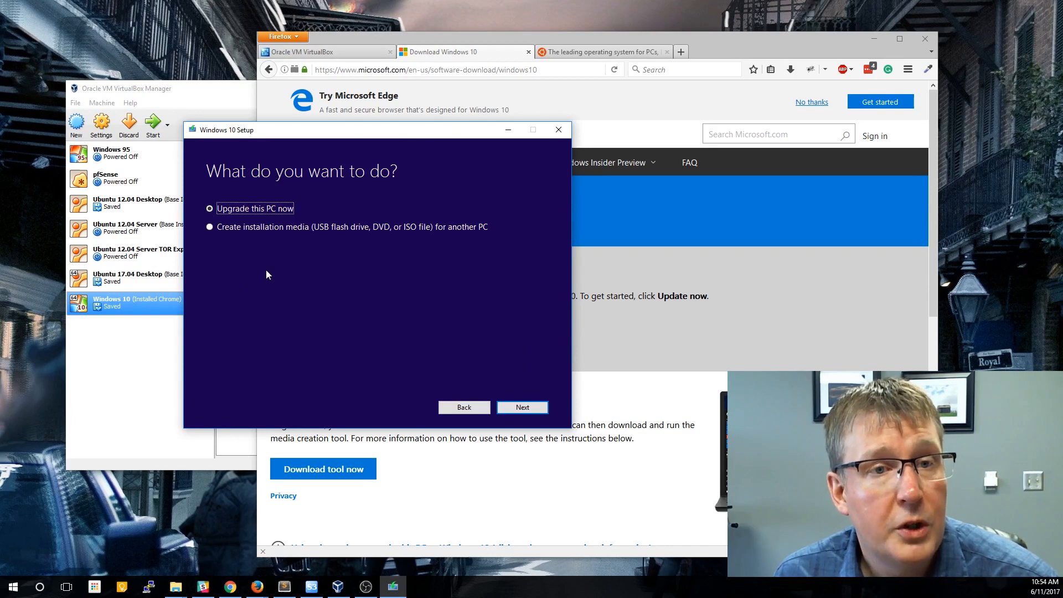
click(208, 227)
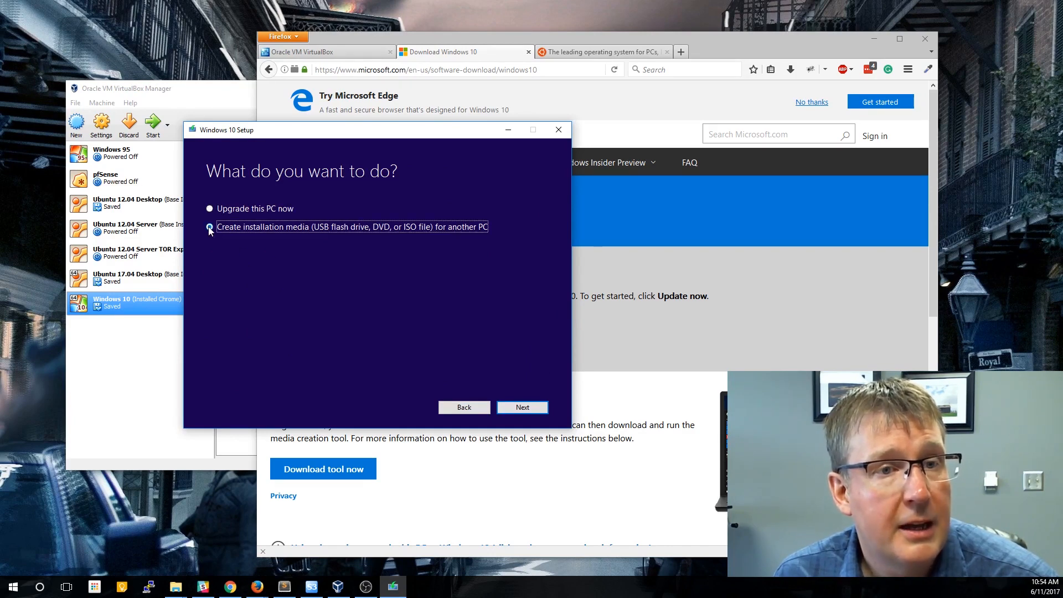
click(208, 226)
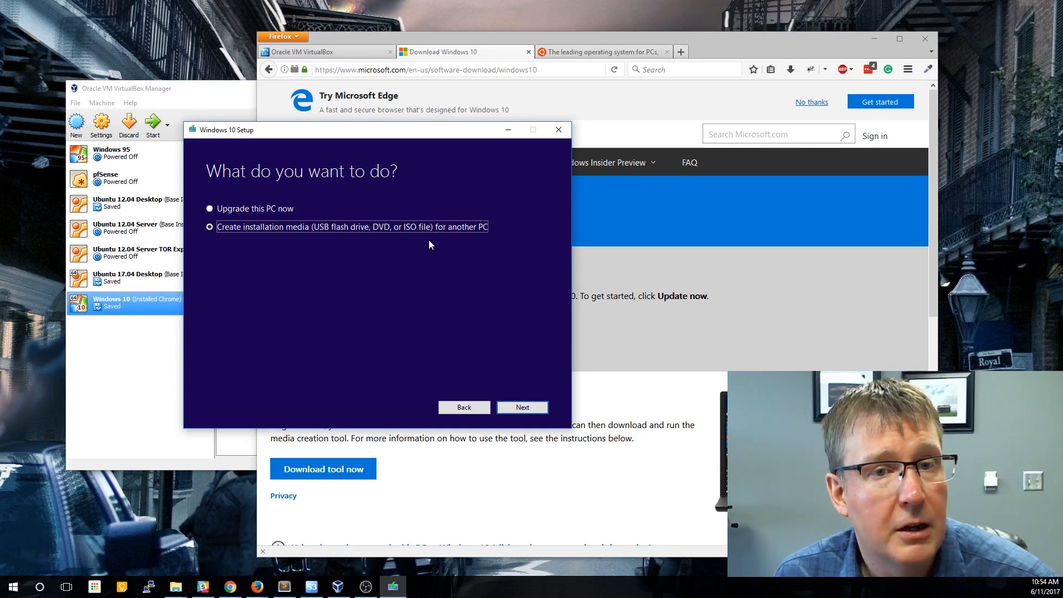
click(523, 408)
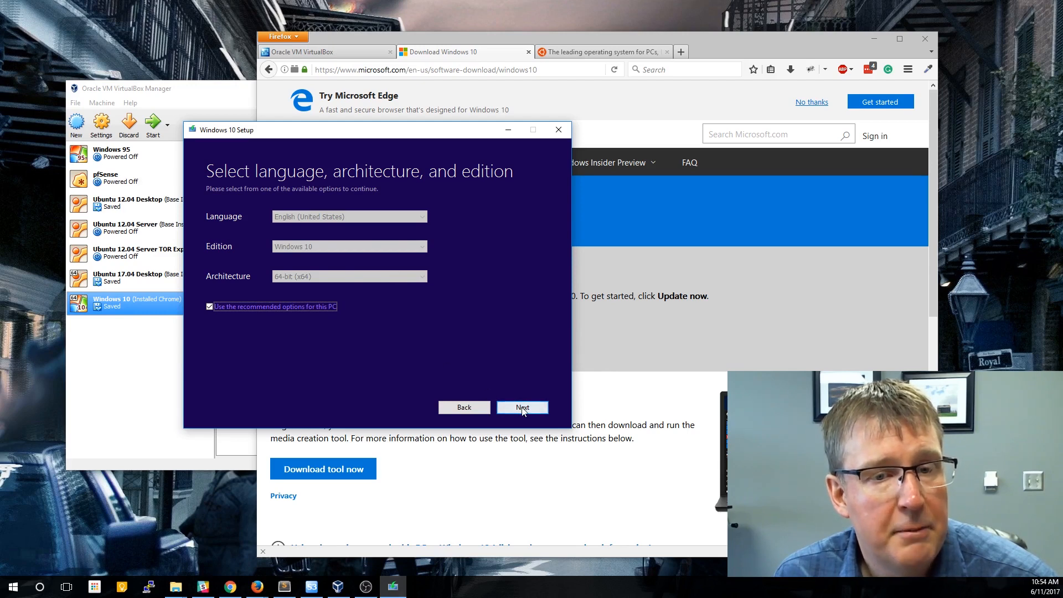
click(523, 408)
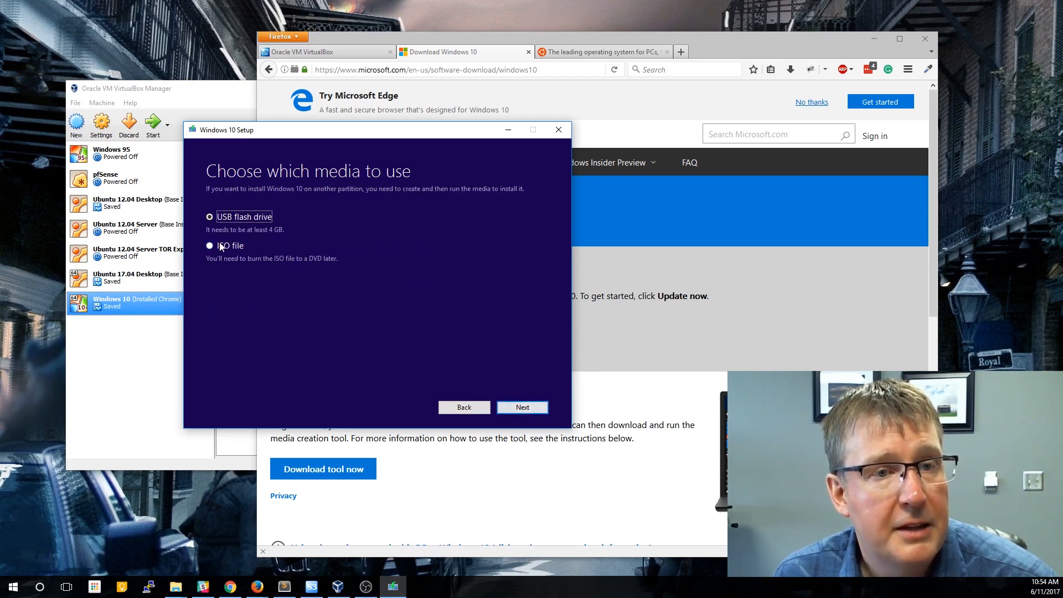
- Choose ISO file output and save it as Windows.iso in Downloads, starting the download
click(209, 246)
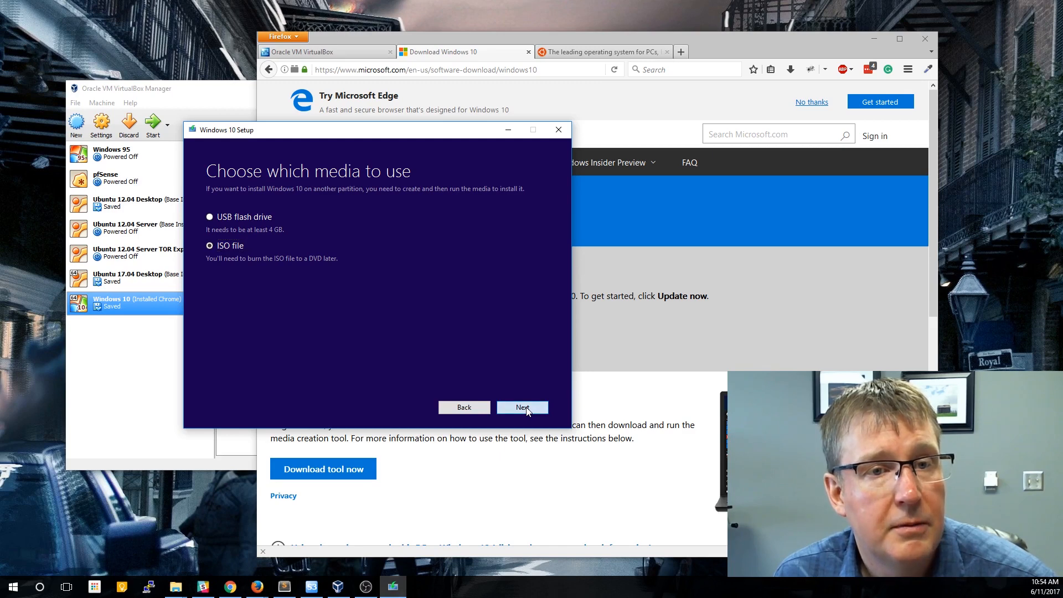
click(523, 407)
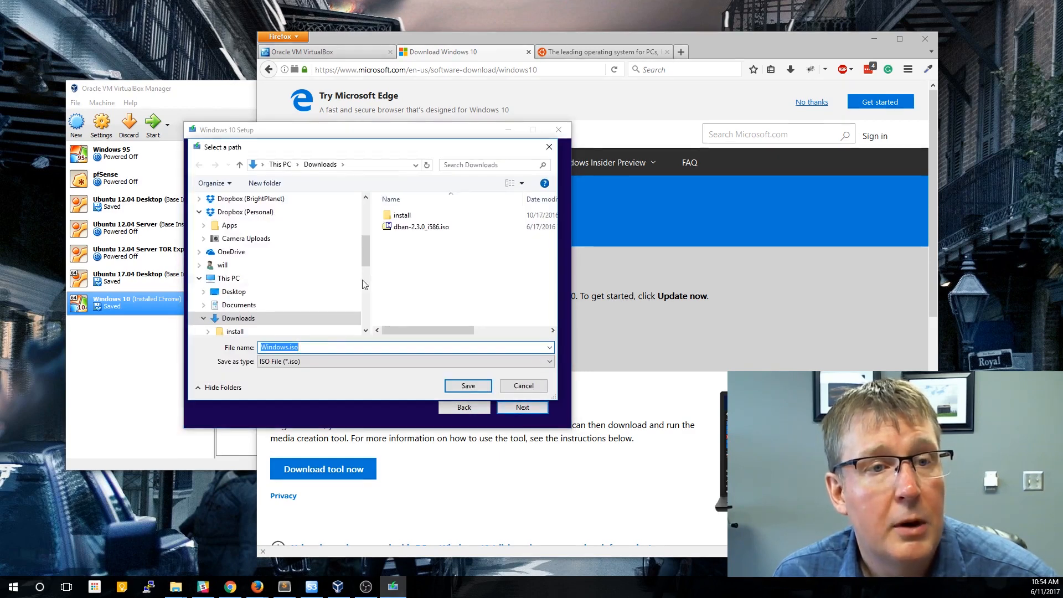
mouse_move(538, 319)
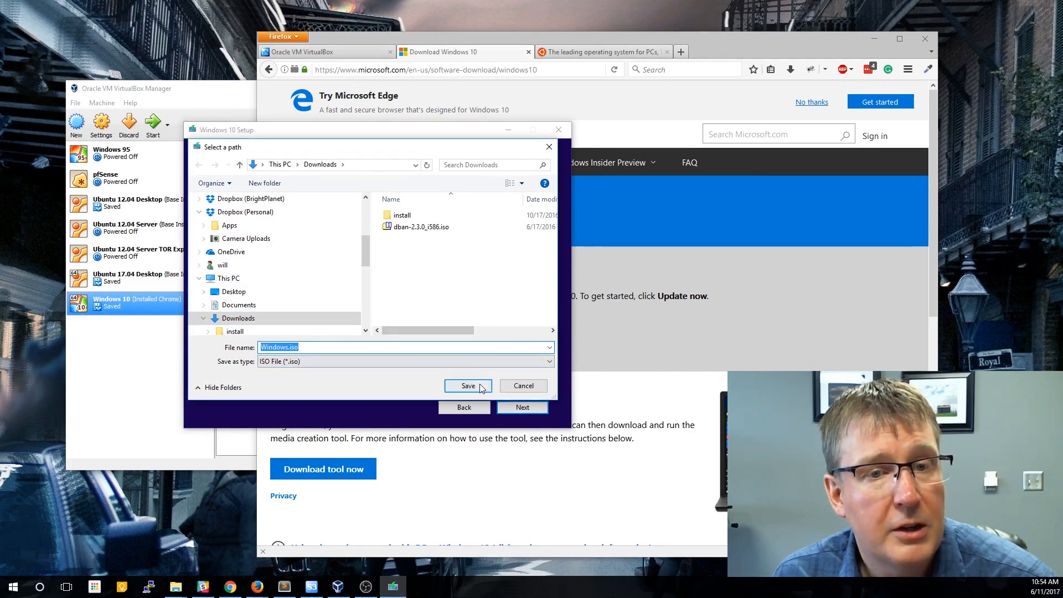
click(468, 386)
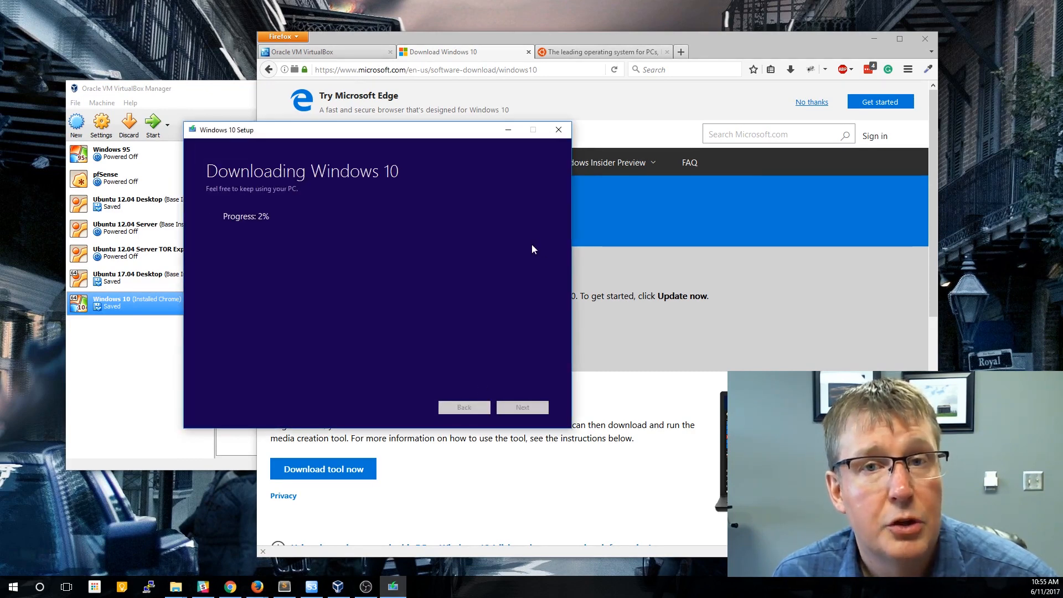
mouse_move(512, 242)
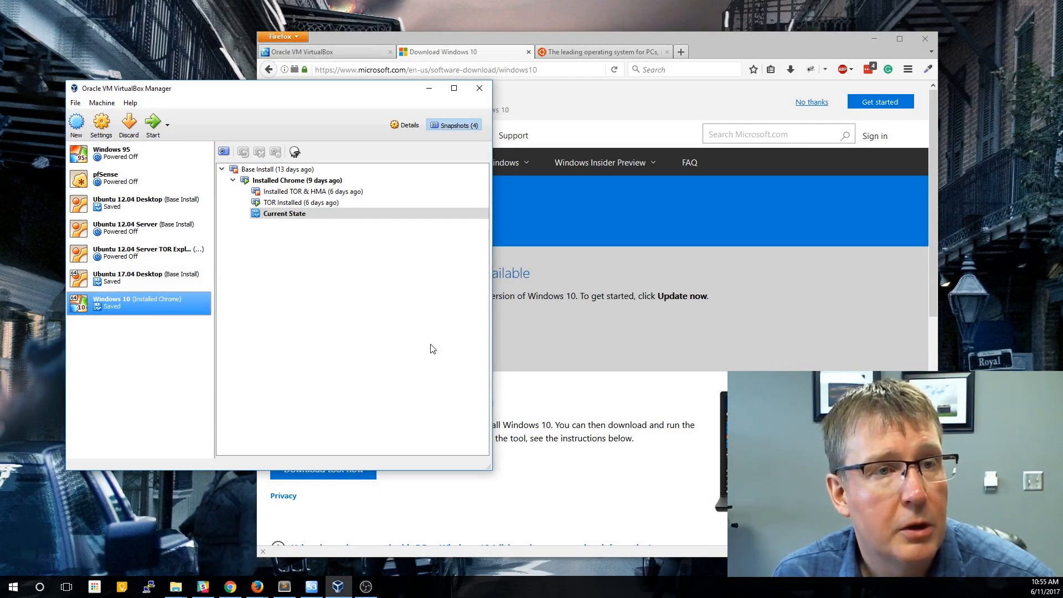
mouse_move(206, 211)
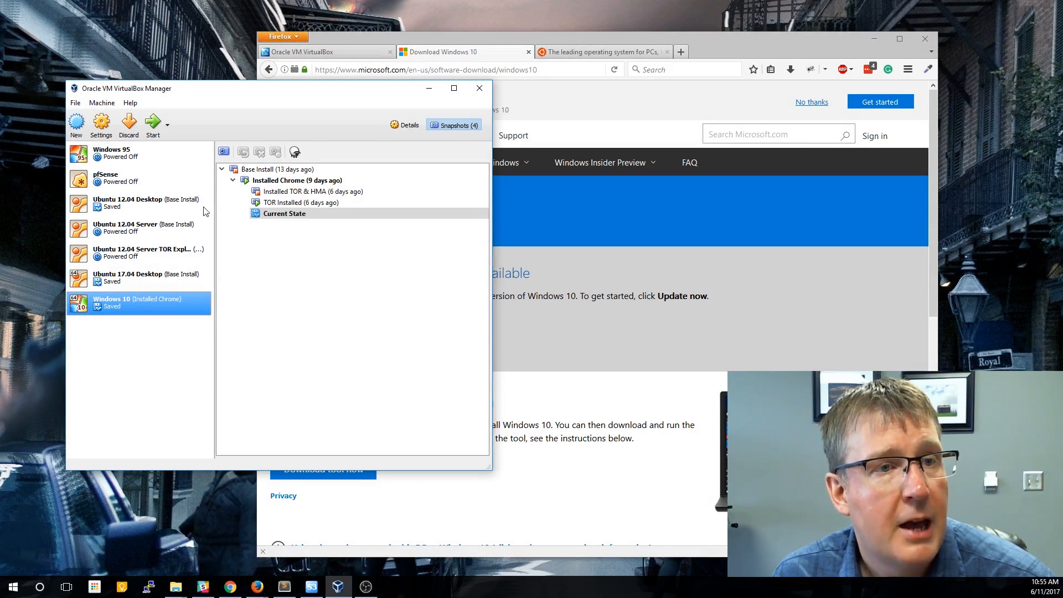
- Create a 'Windows 10 Demo' VM with 4096 MB memory and a 32 GB dynamically allocated VDI disk
click(75, 121)
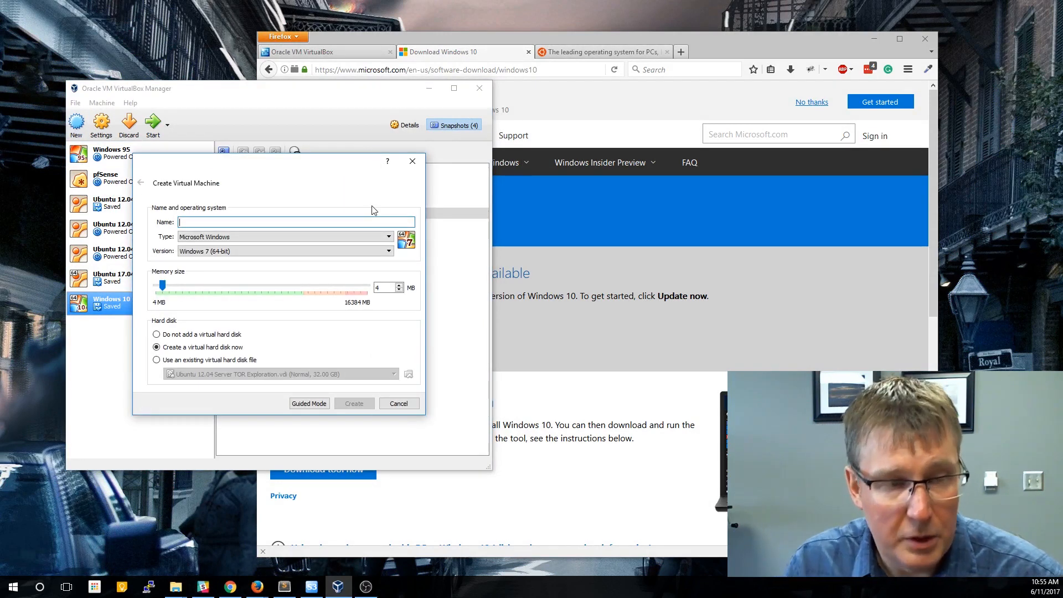
text(Windows 10 Demo)
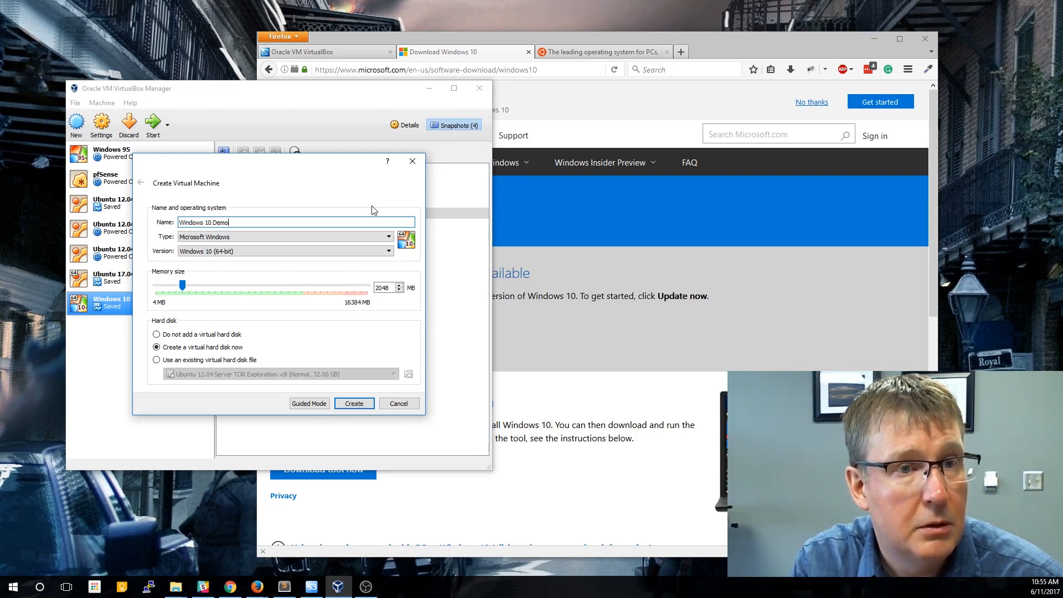
mouse_move(371, 251)
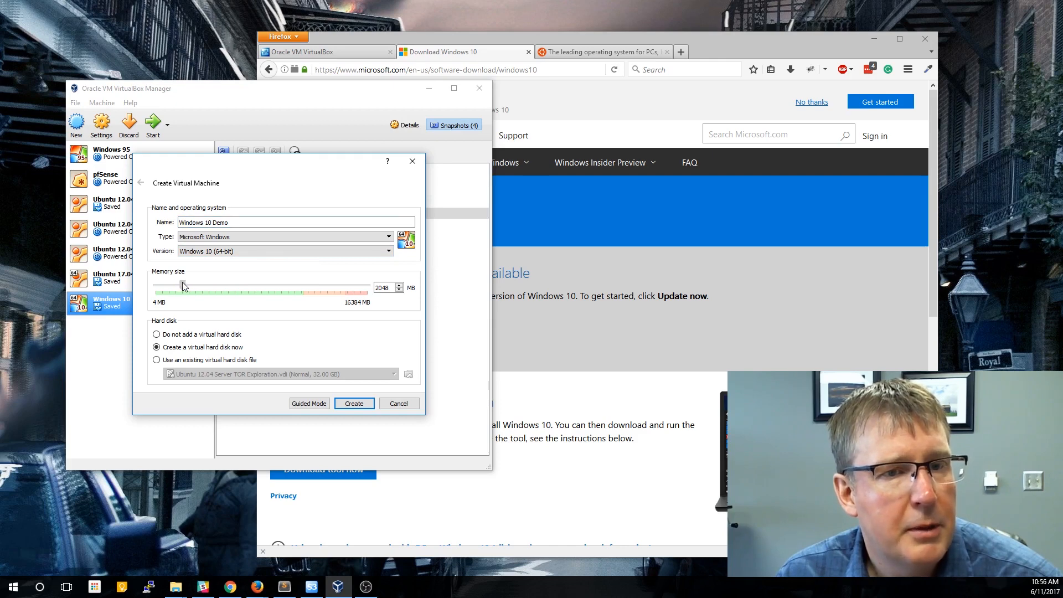
drag(182, 287, 209, 287)
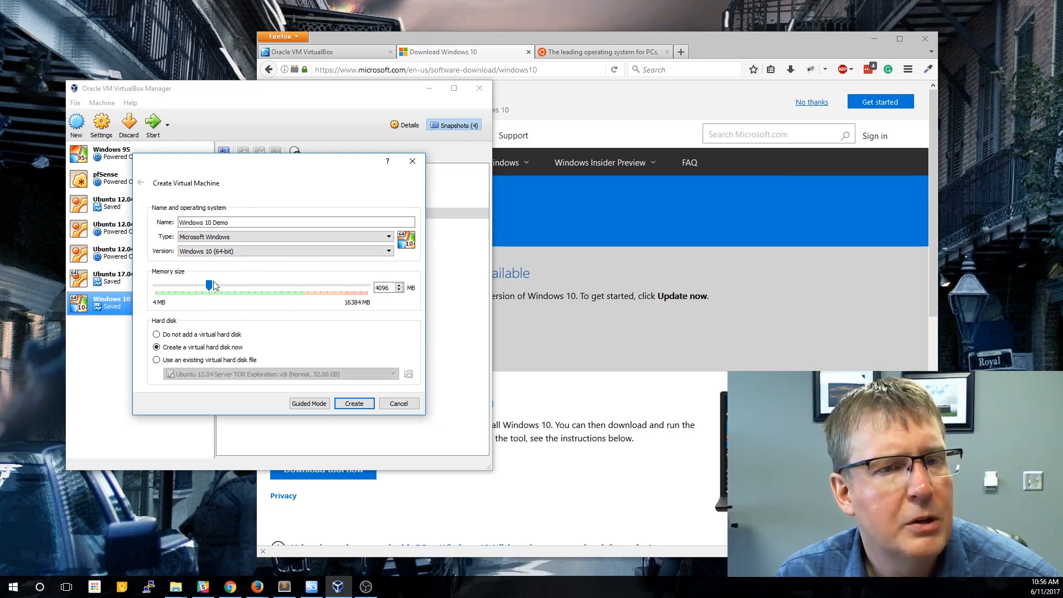
mouse_move(217, 286)
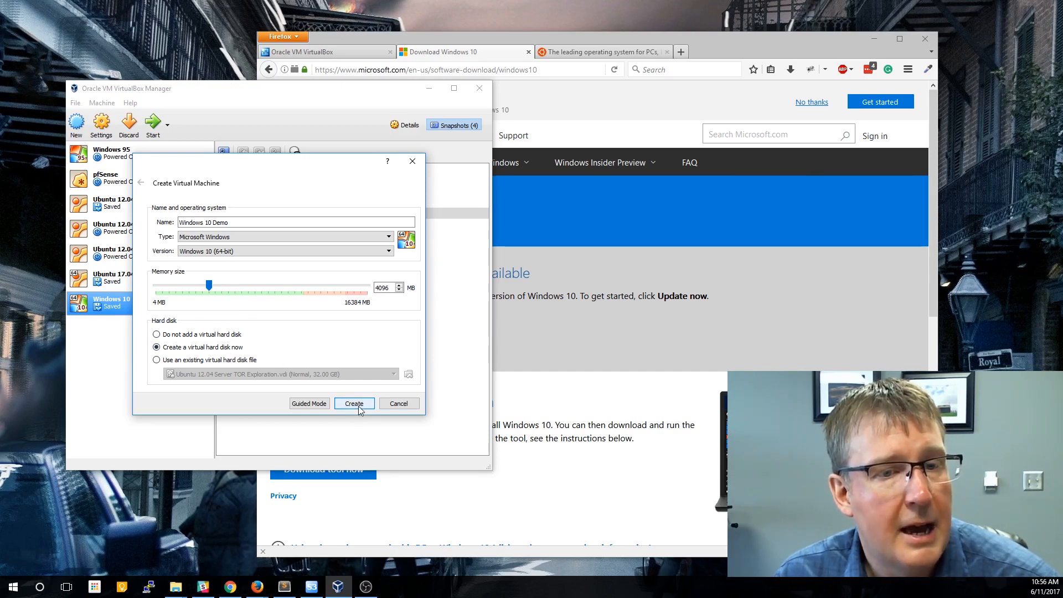
click(354, 403)
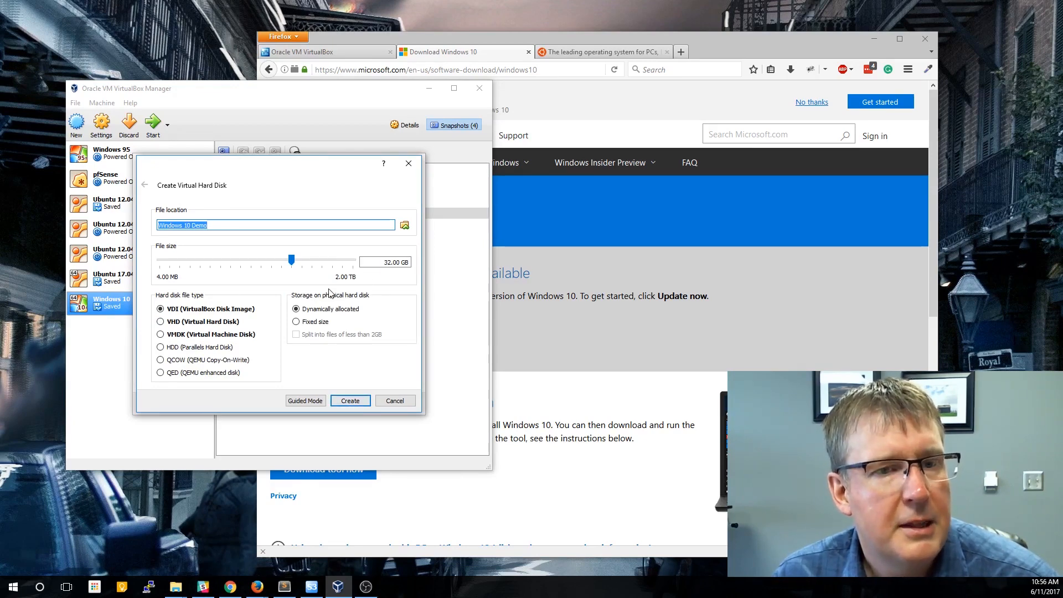
mouse_move(386, 263)
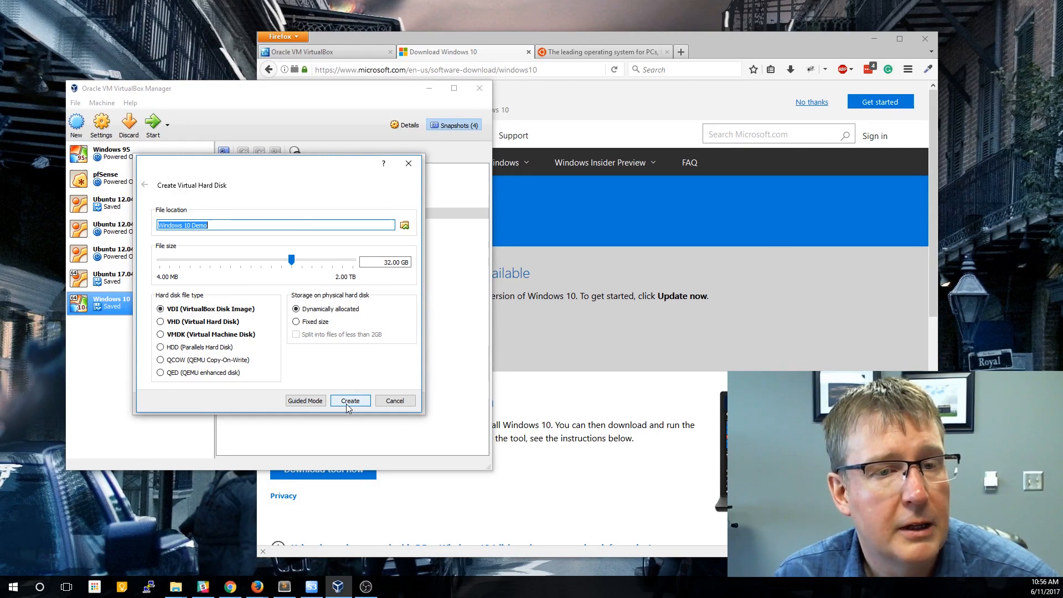
click(350, 401)
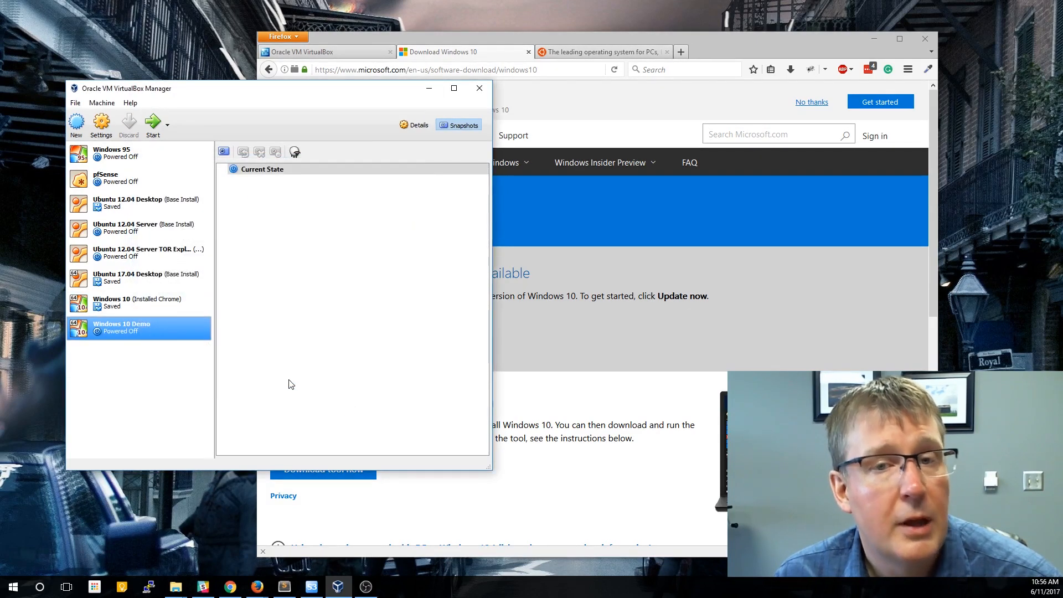
mouse_move(279, 380)
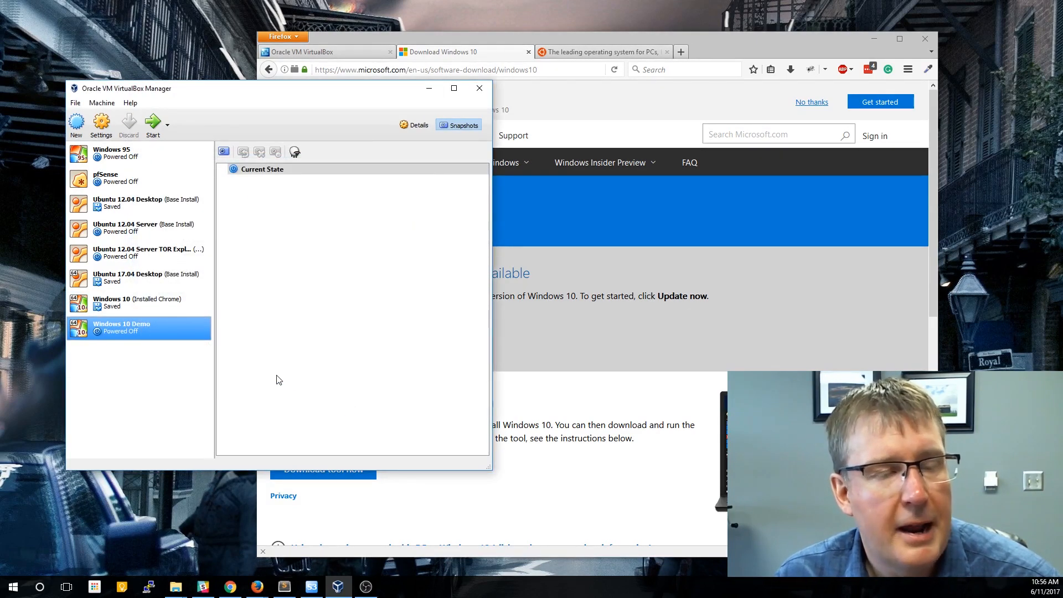
mouse_move(188, 360)
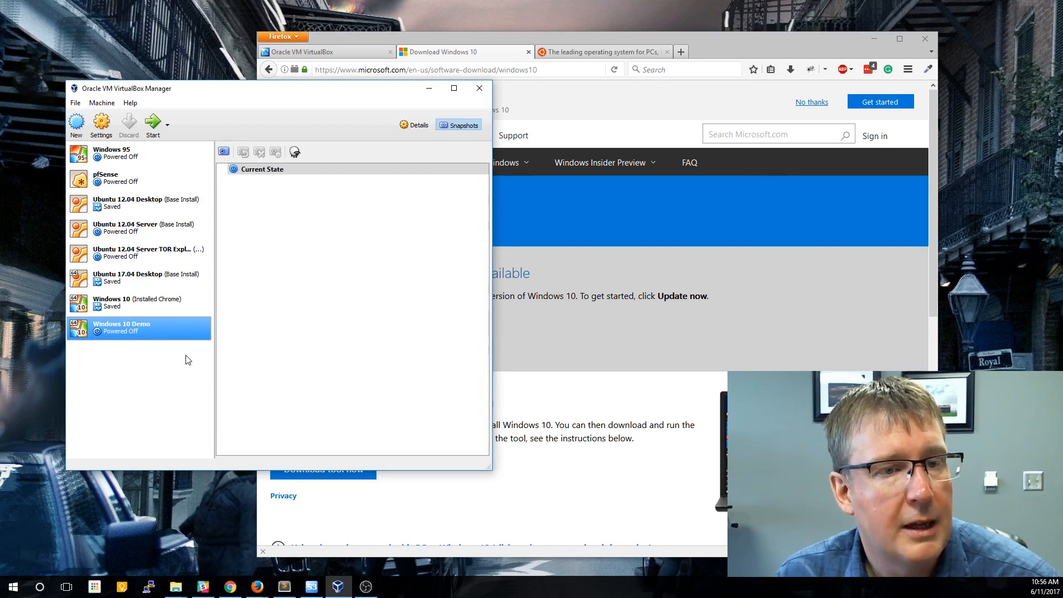
- Attach the windows 10.iso image to the machine's empty optical drive in Storage settings
click(414, 124)
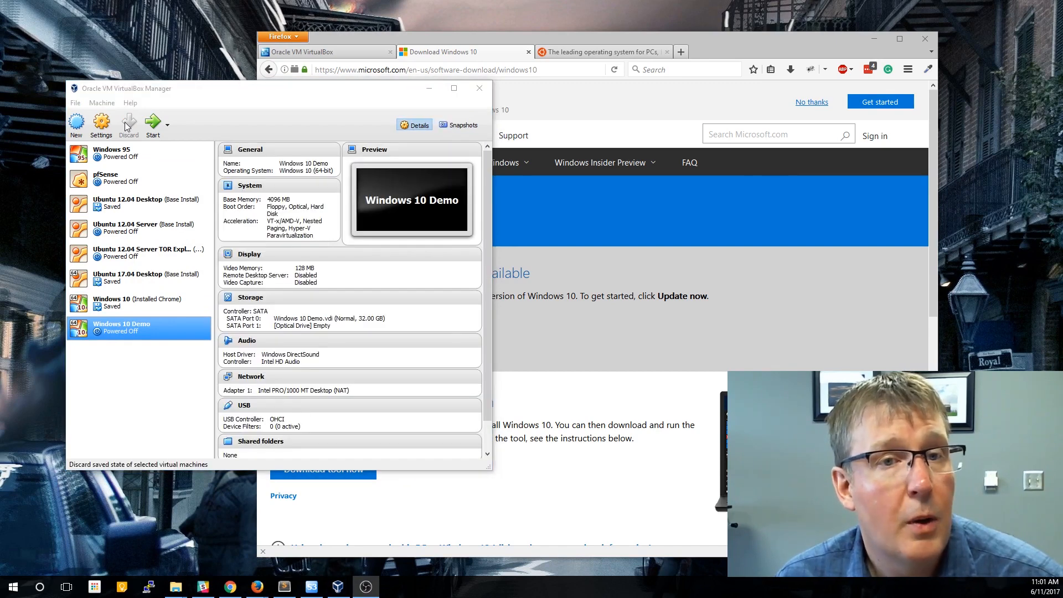
mouse_move(104, 137)
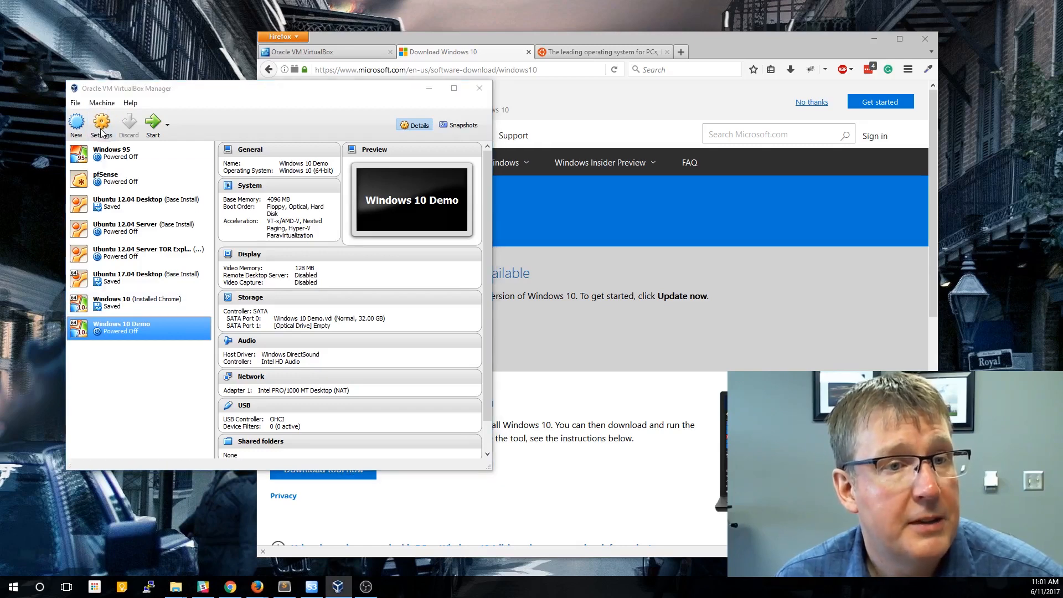
click(101, 120)
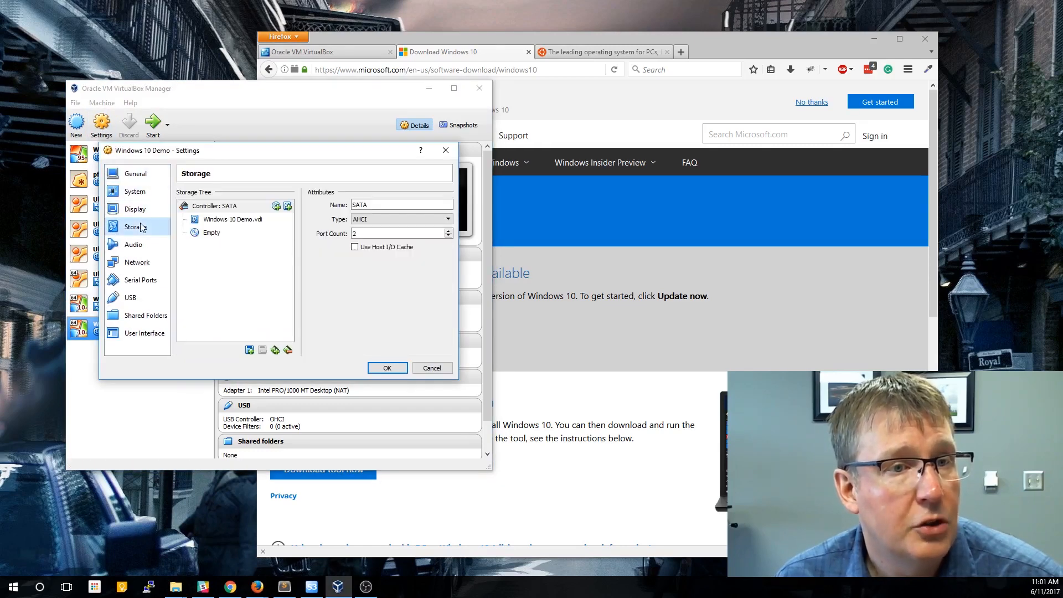
click(212, 233)
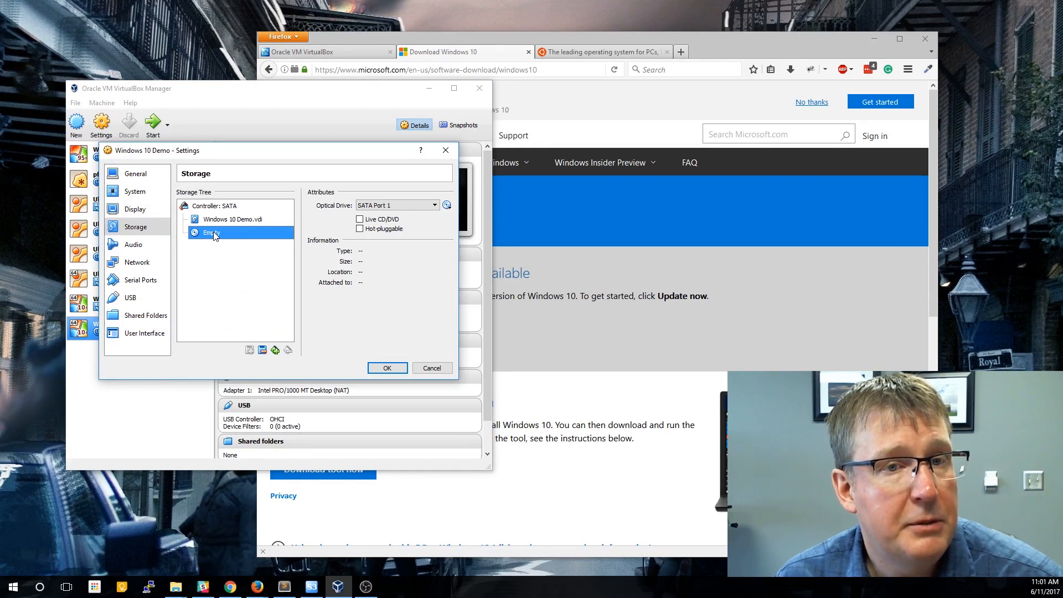
click(446, 205)
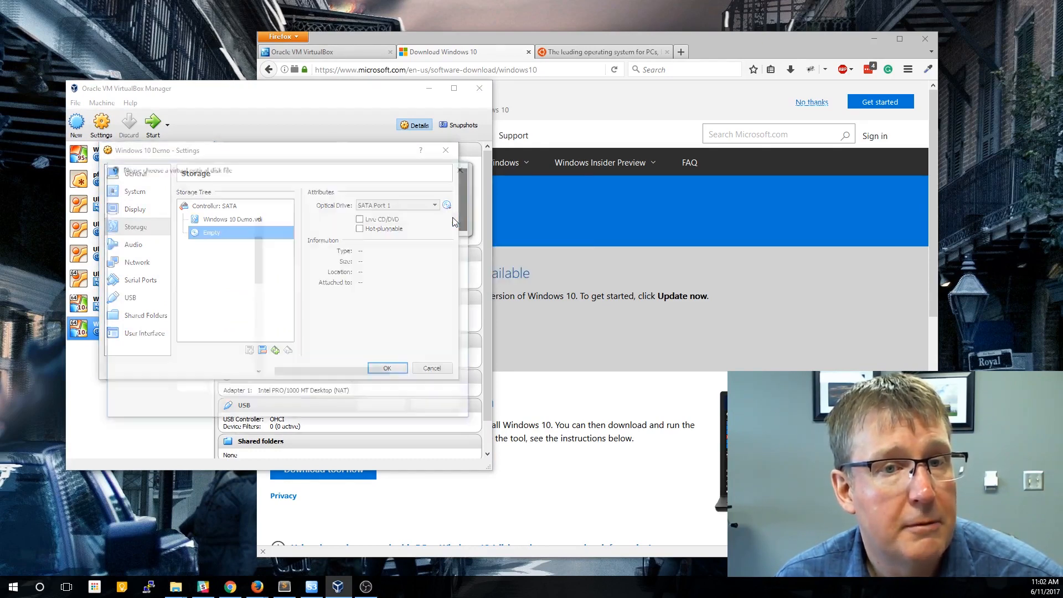
click(447, 204)
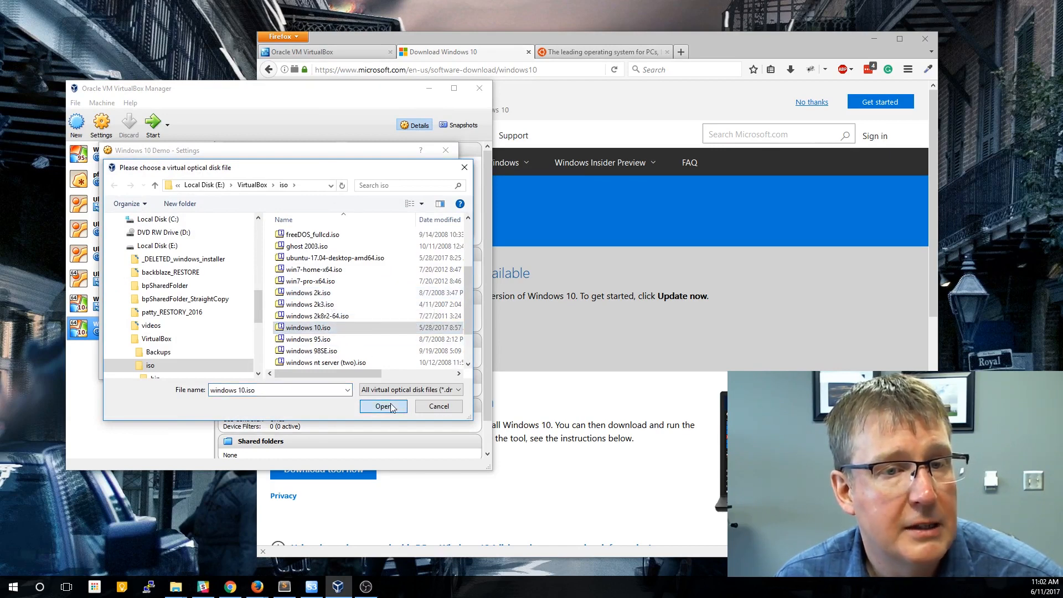
click(383, 407)
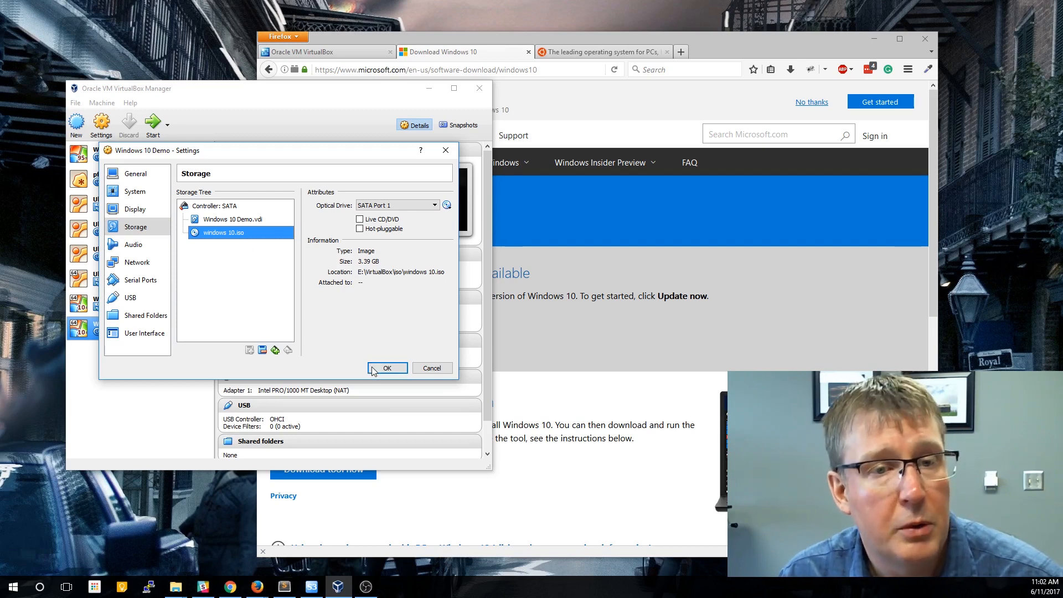
mouse_move(238, 235)
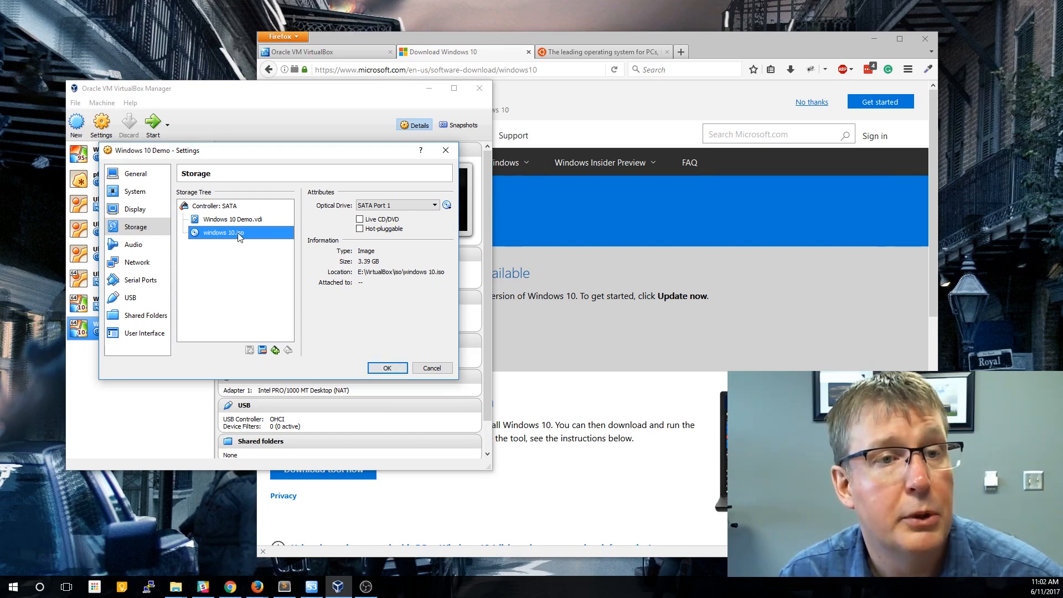
mouse_move(396, 371)
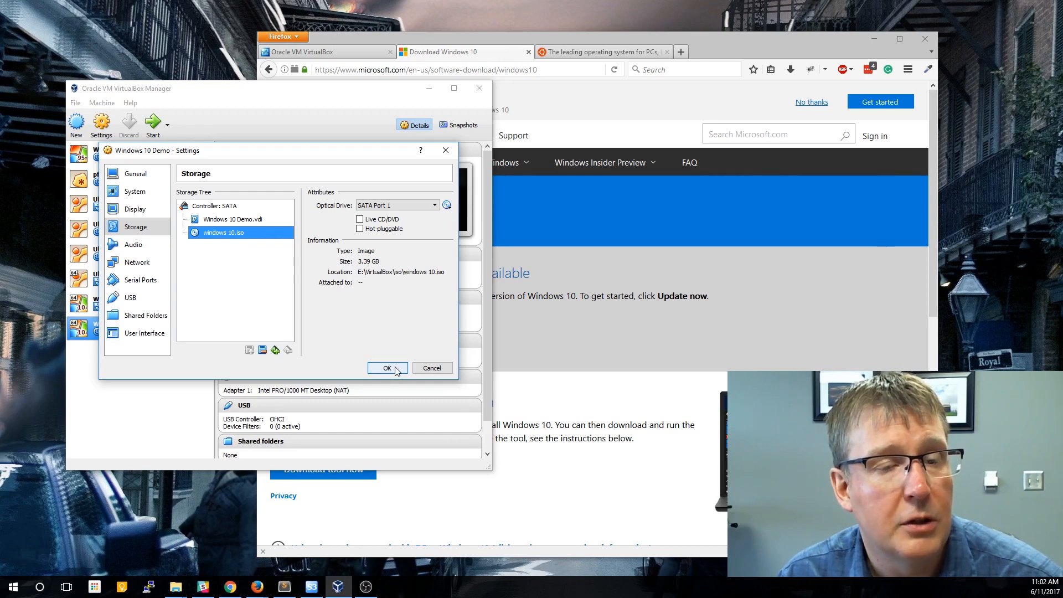
click(387, 368)
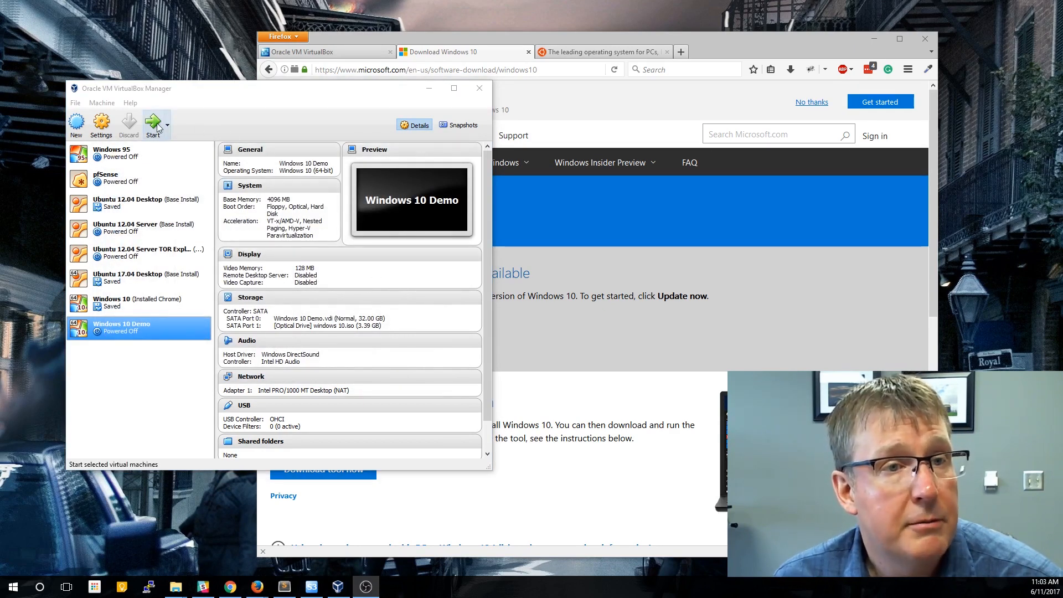
- Boot the VM and begin Windows Setup without a product key, choosing Windows 10 Pro
click(153, 119)
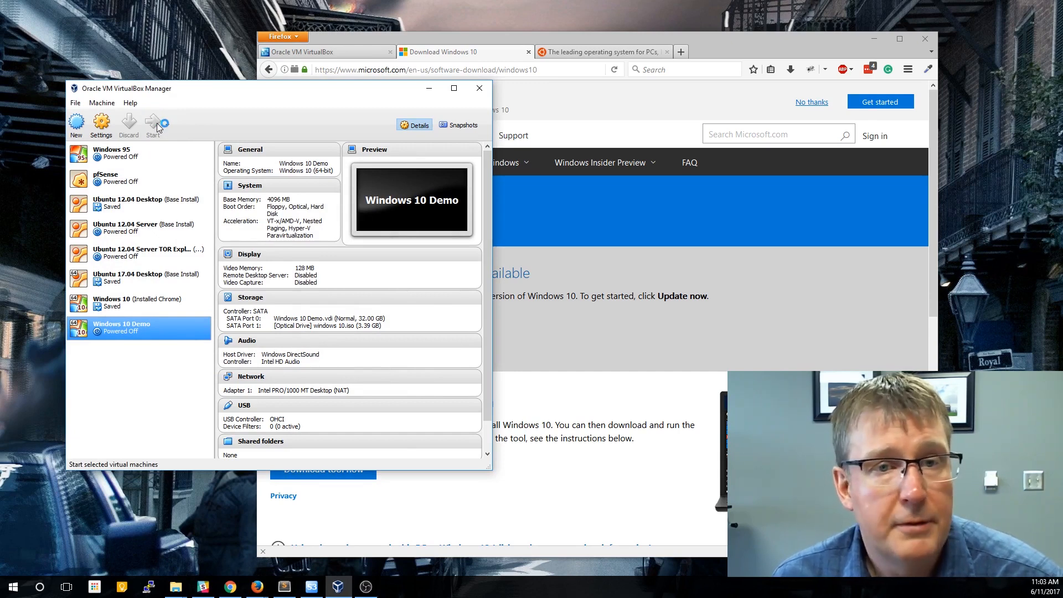
click(155, 122)
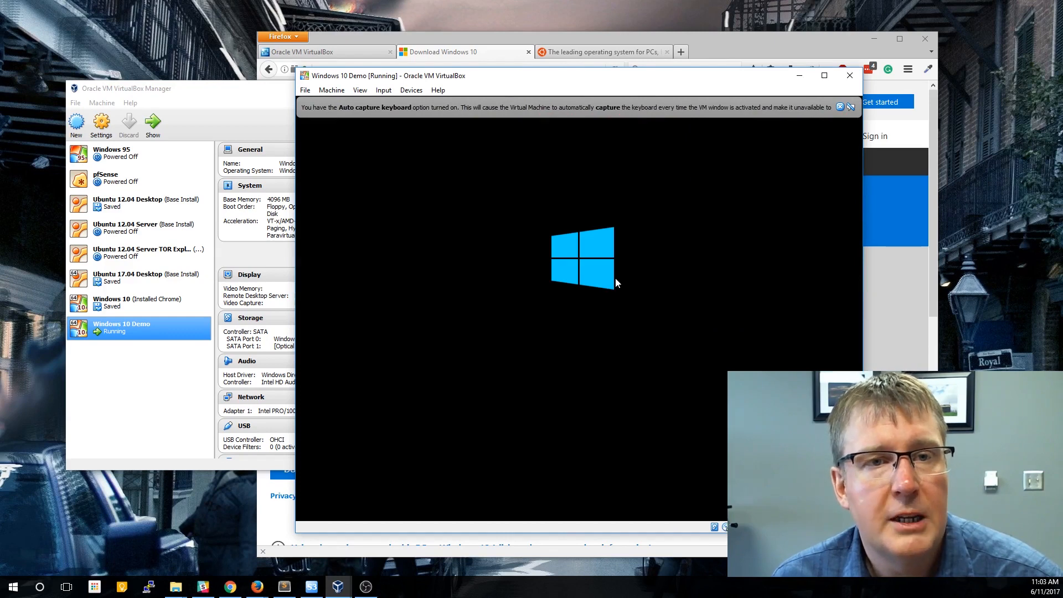
mouse_move(553, 288)
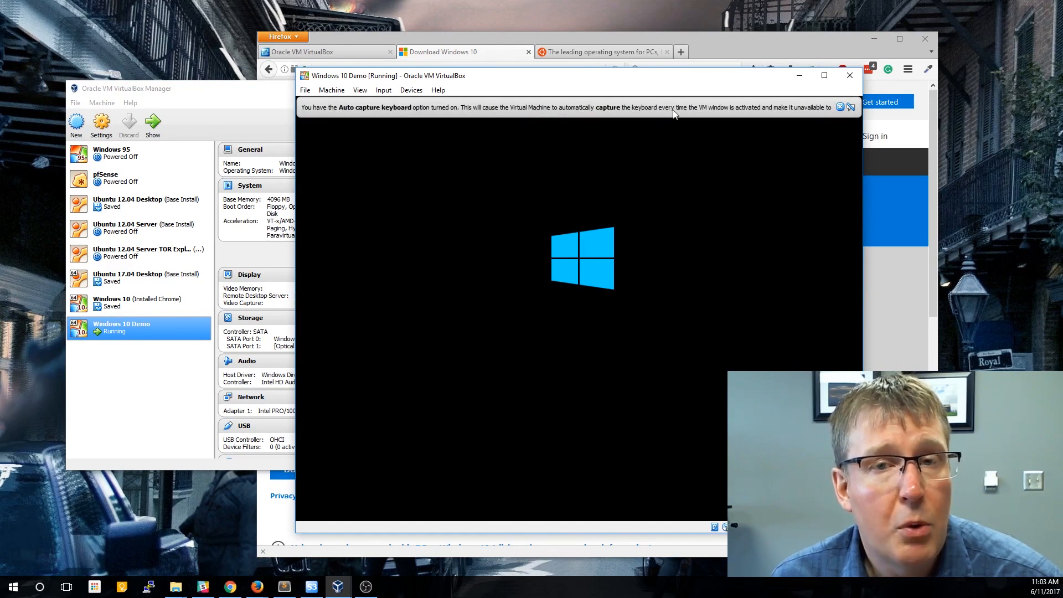
mouse_move(593, 273)
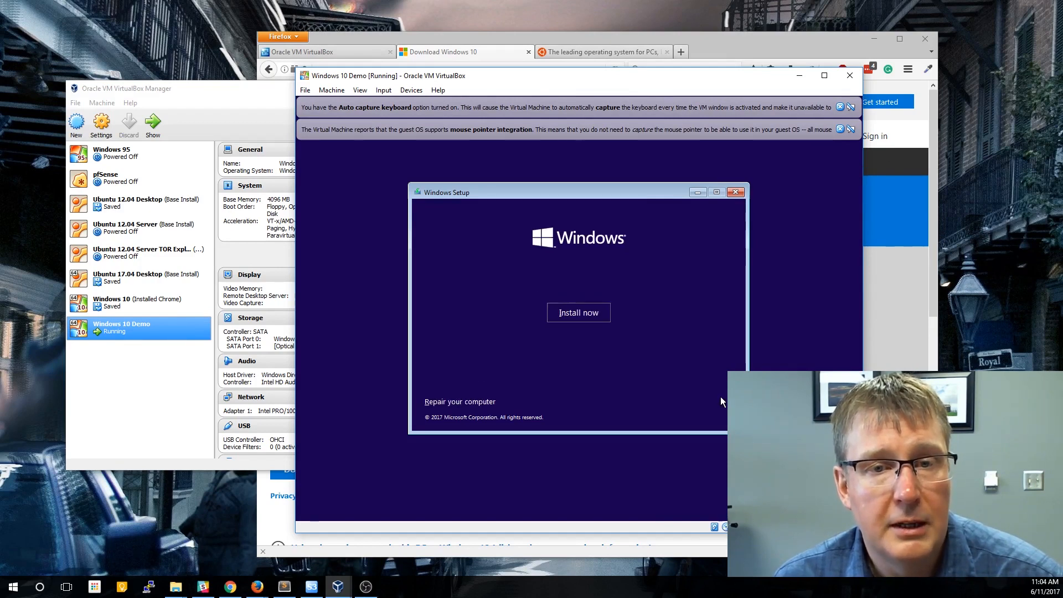
mouse_move(572, 316)
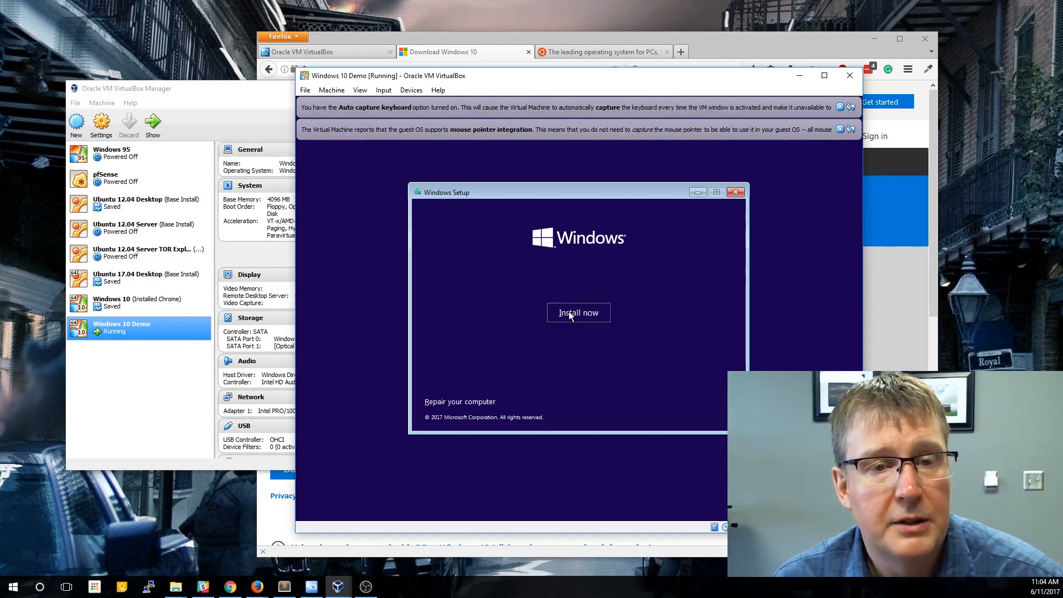
click(579, 313)
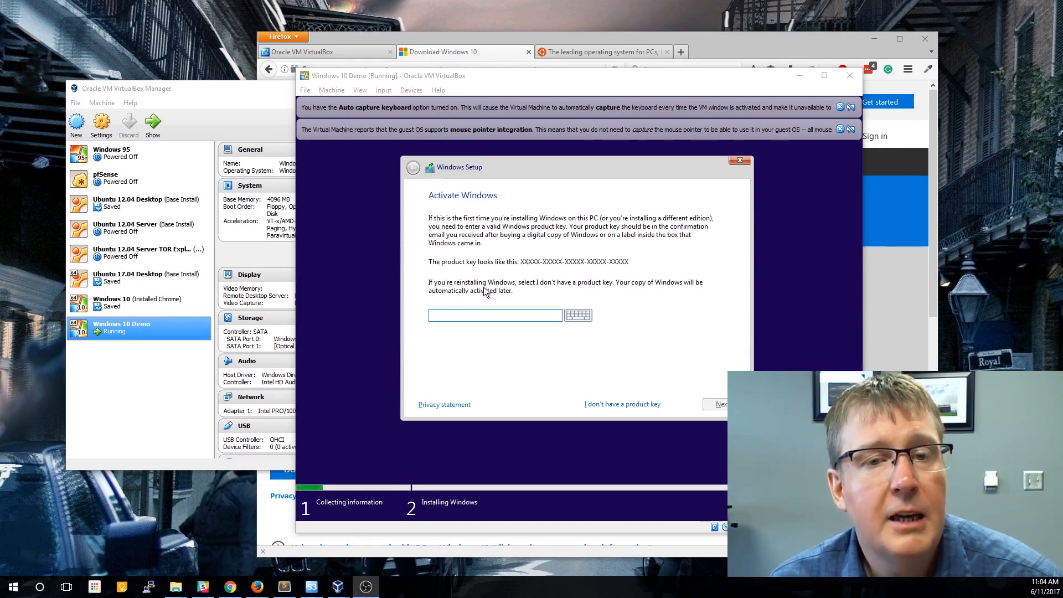
mouse_move(624, 410)
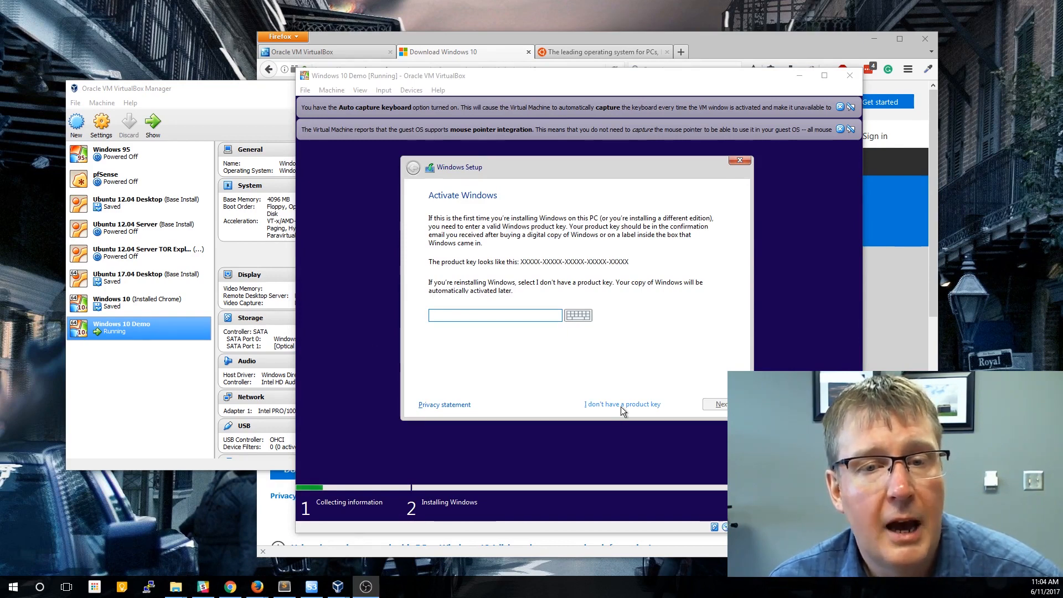
click(623, 404)
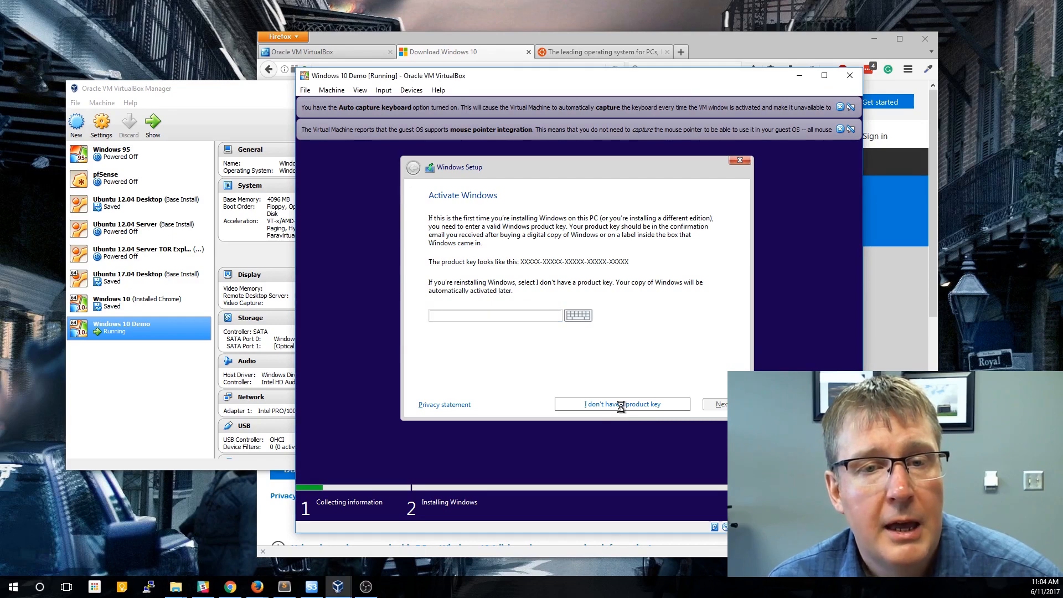
click(622, 403)
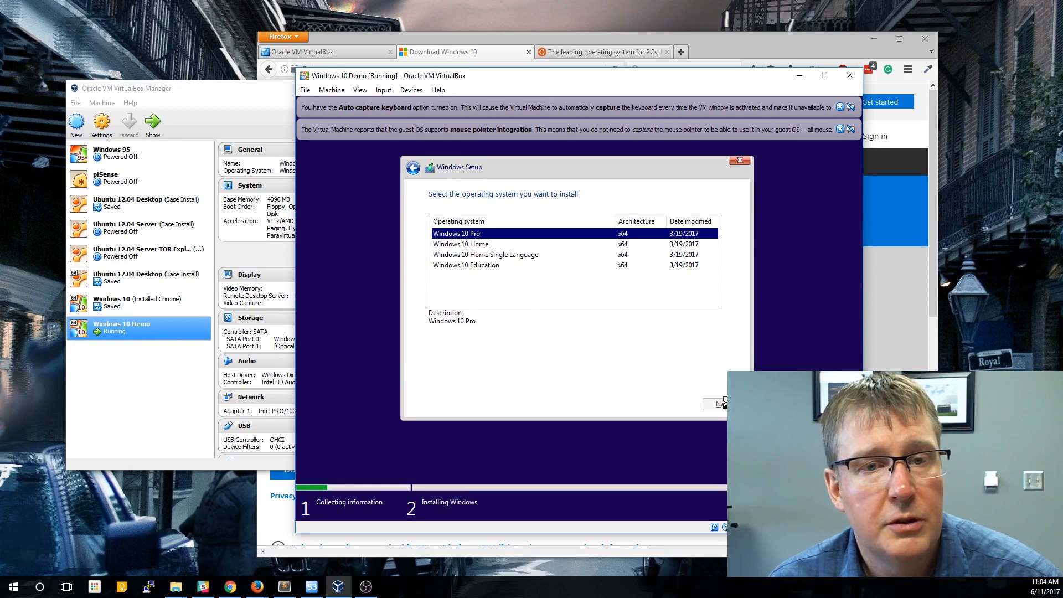
click(722, 403)
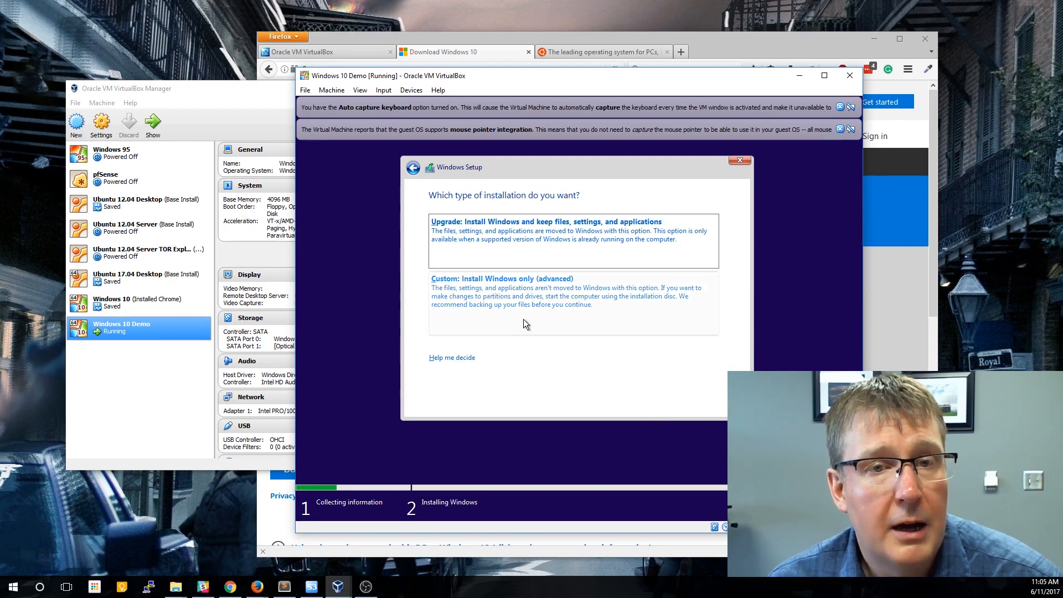
mouse_move(545, 226)
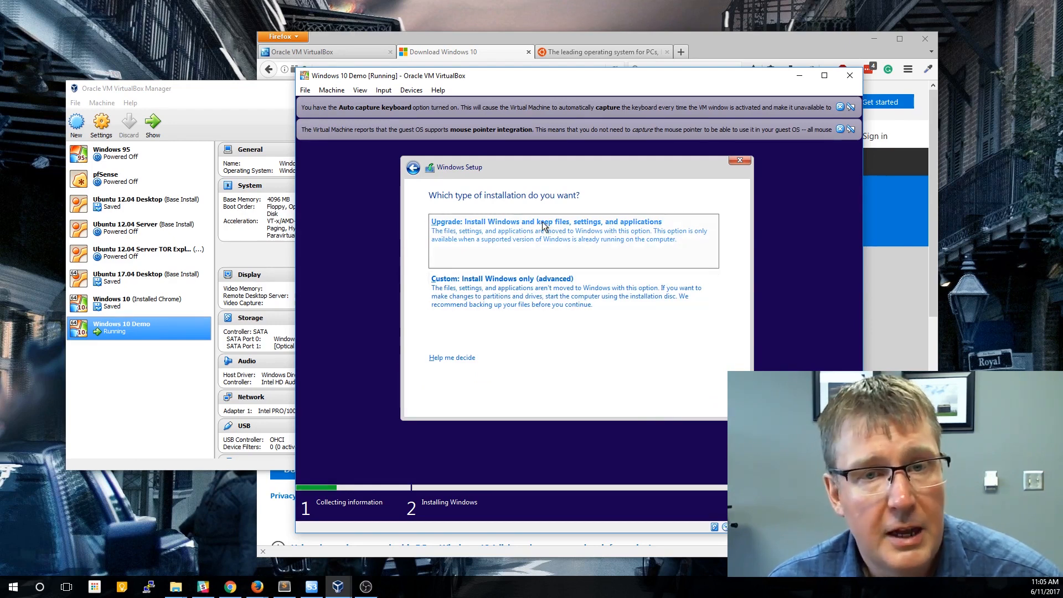
mouse_move(544, 259)
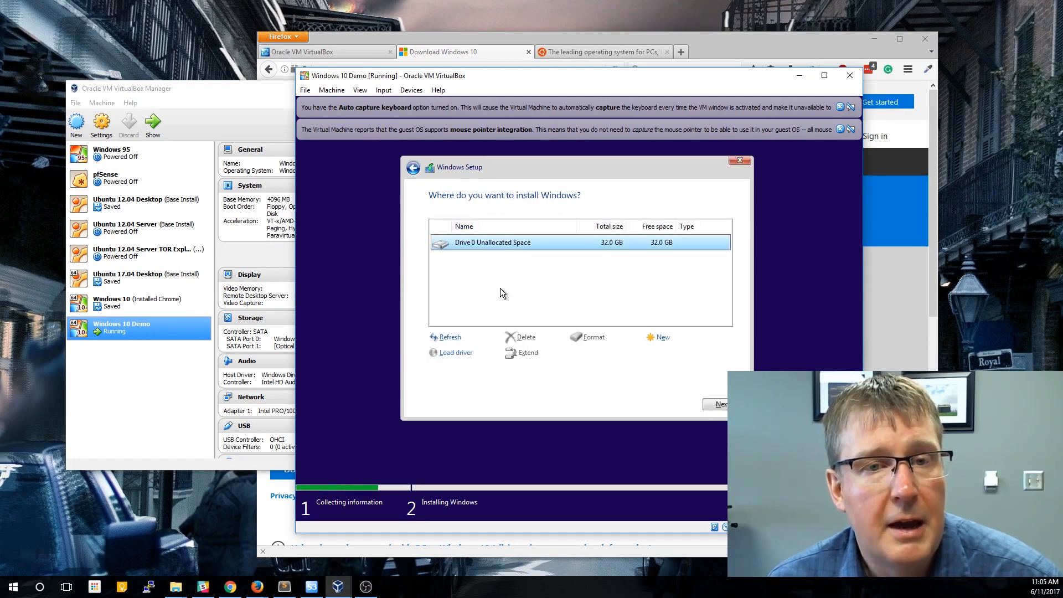
mouse_move(502, 266)
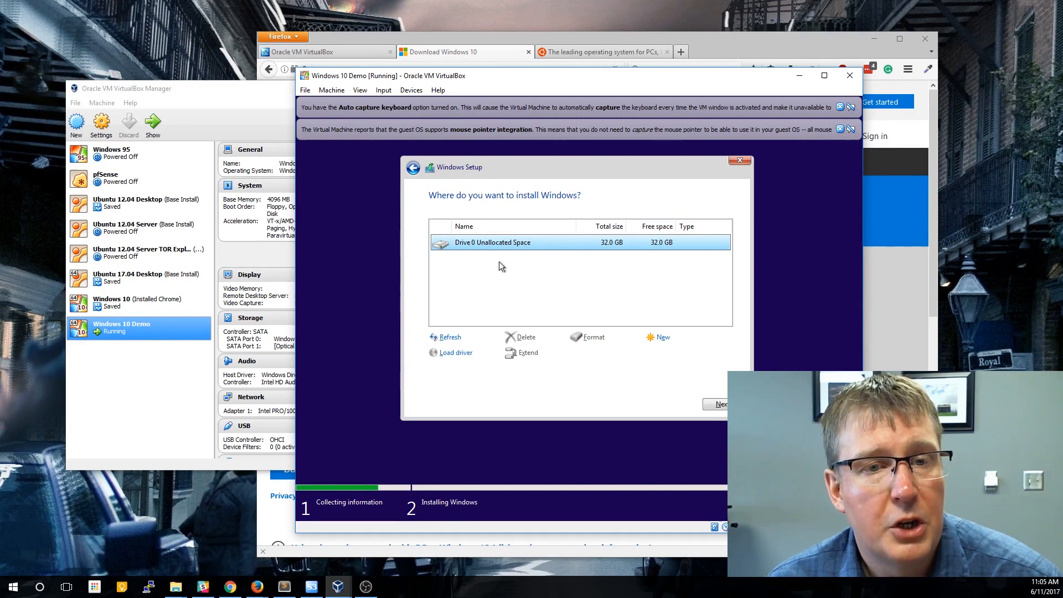
- Create a full-size partition on the unallocated 32 GB drive and let Windows install
click(662, 337)
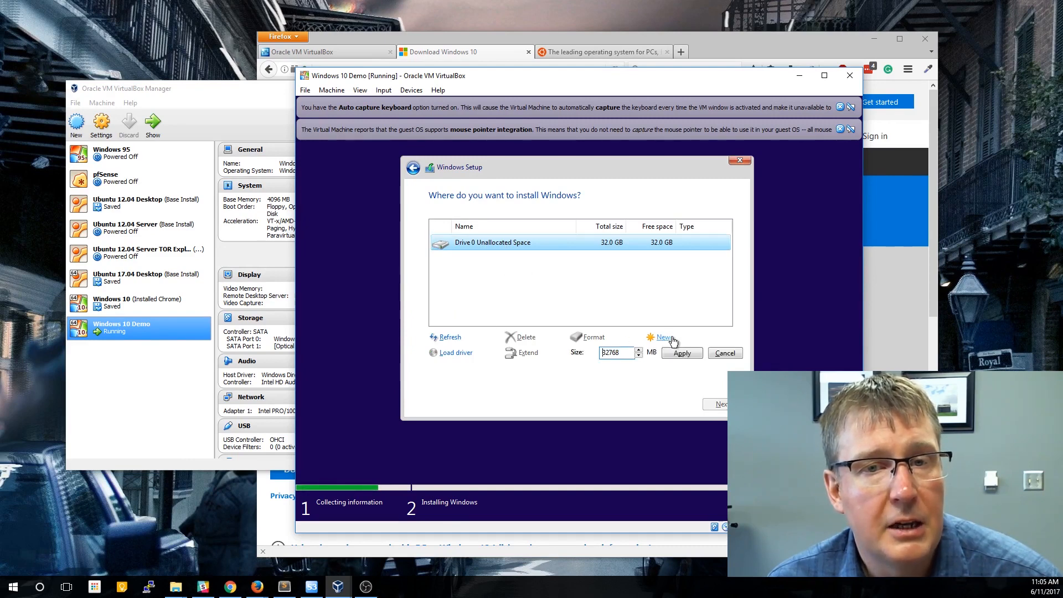
click(682, 353)
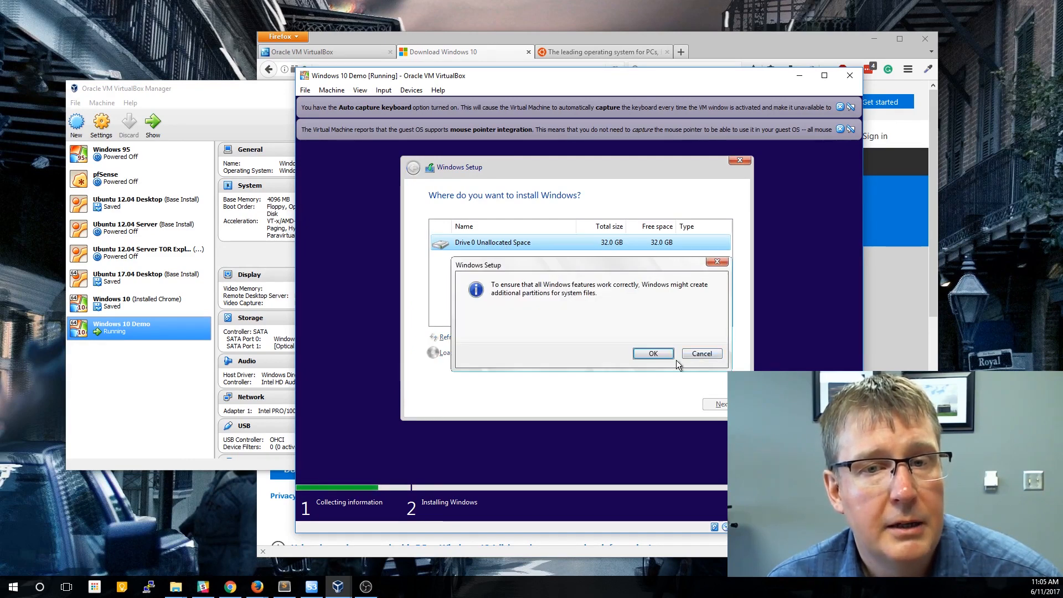
click(653, 353)
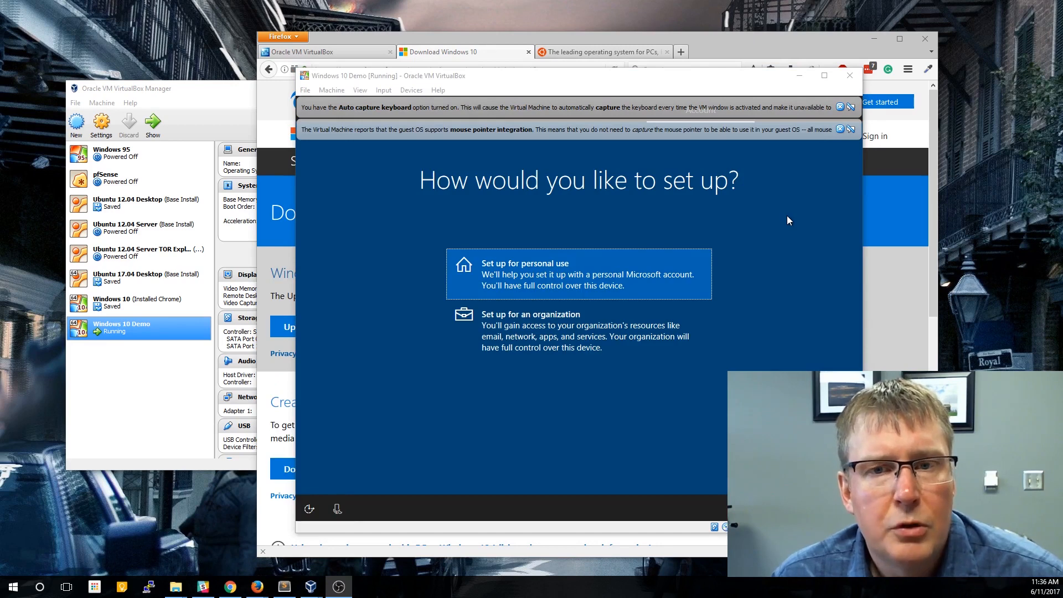
mouse_move(796, 223)
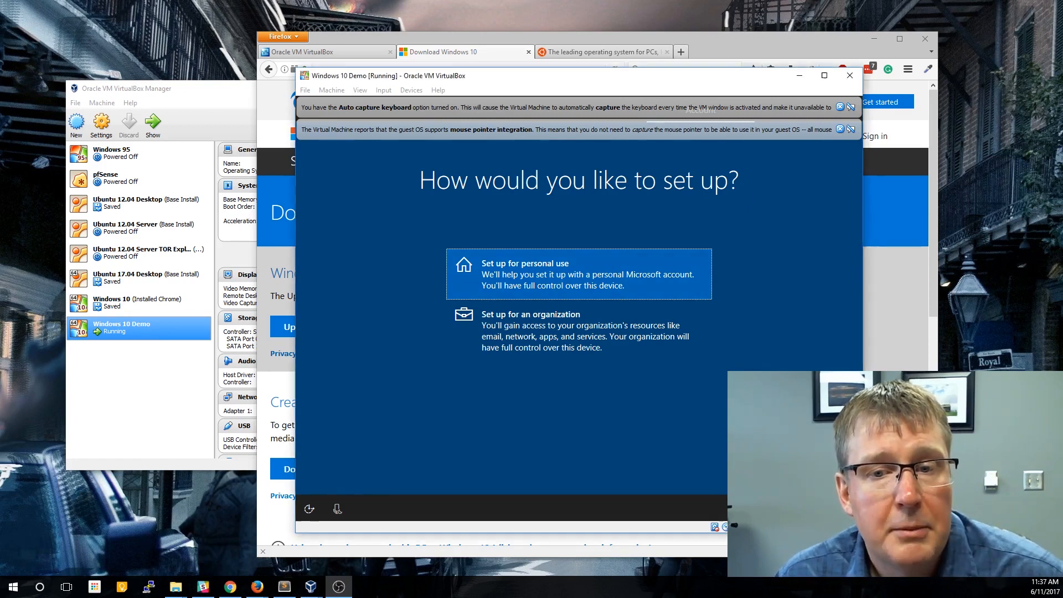
- Set up for personal use with an offline account named 'will' and decline Cortana
click(579, 275)
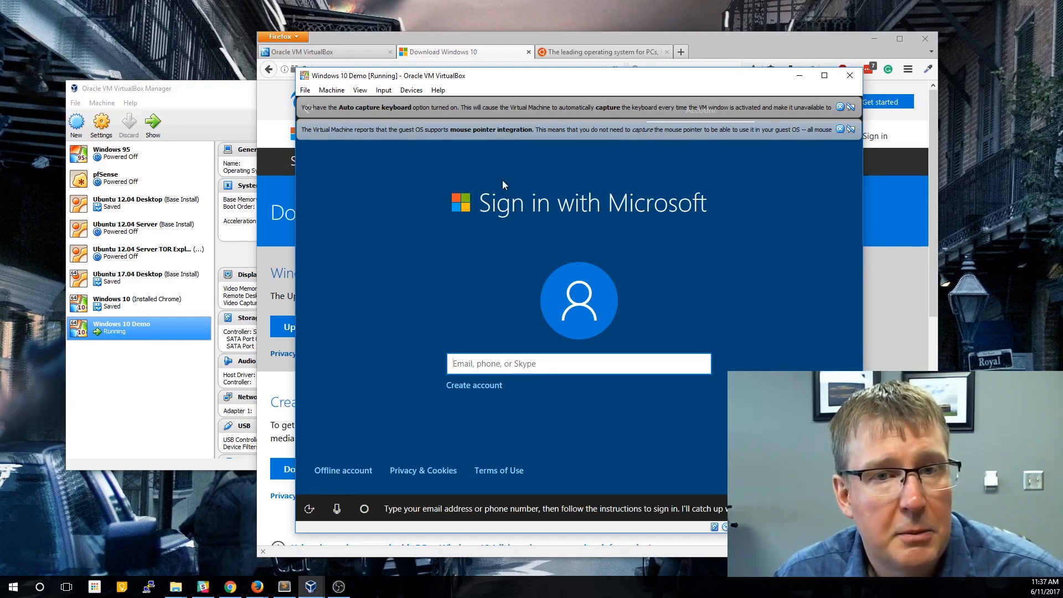
mouse_move(627, 270)
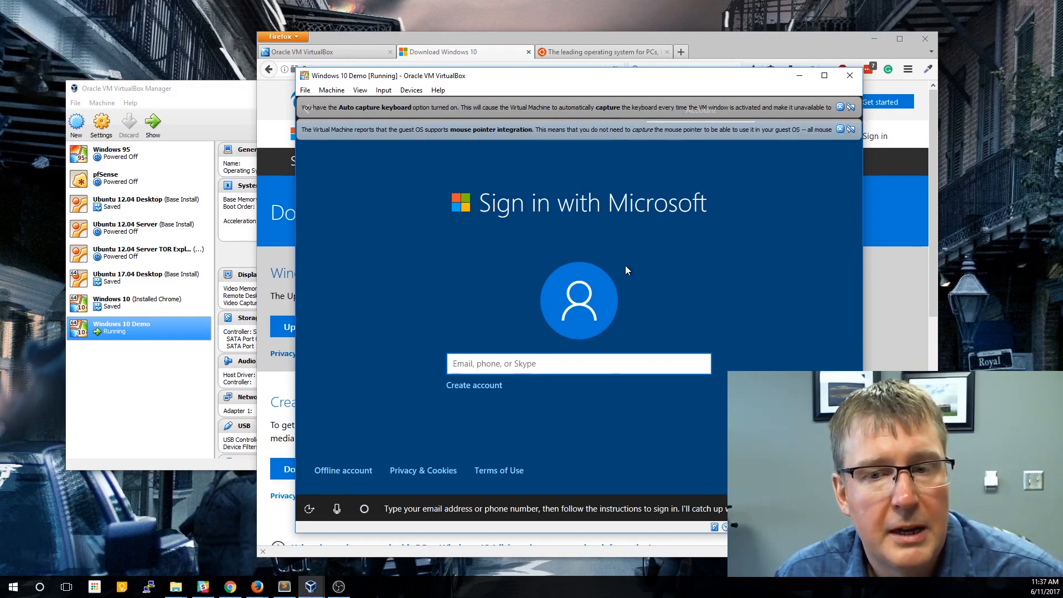
mouse_move(573, 381)
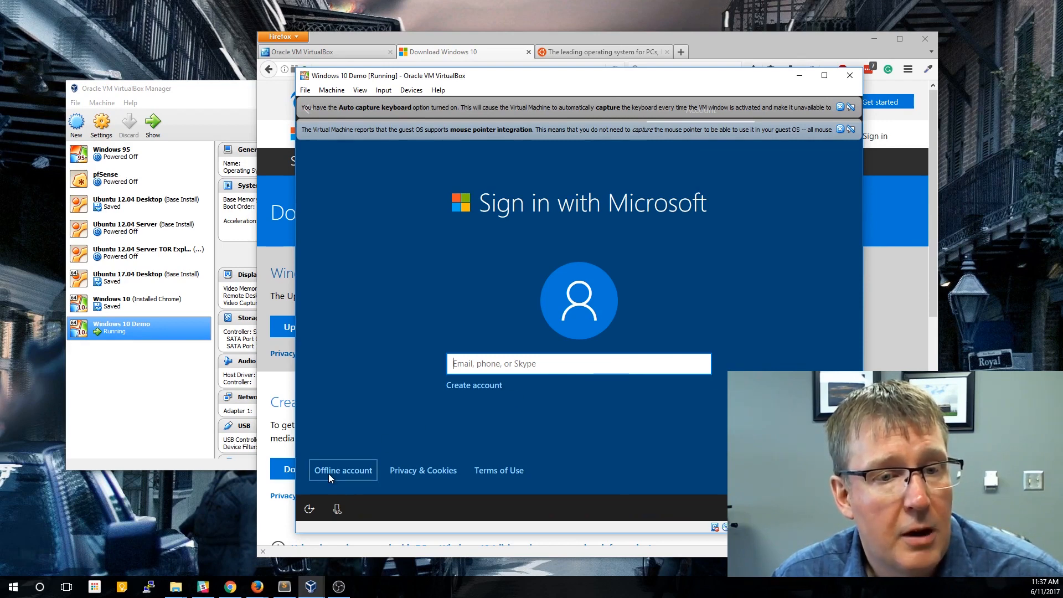
click(344, 470)
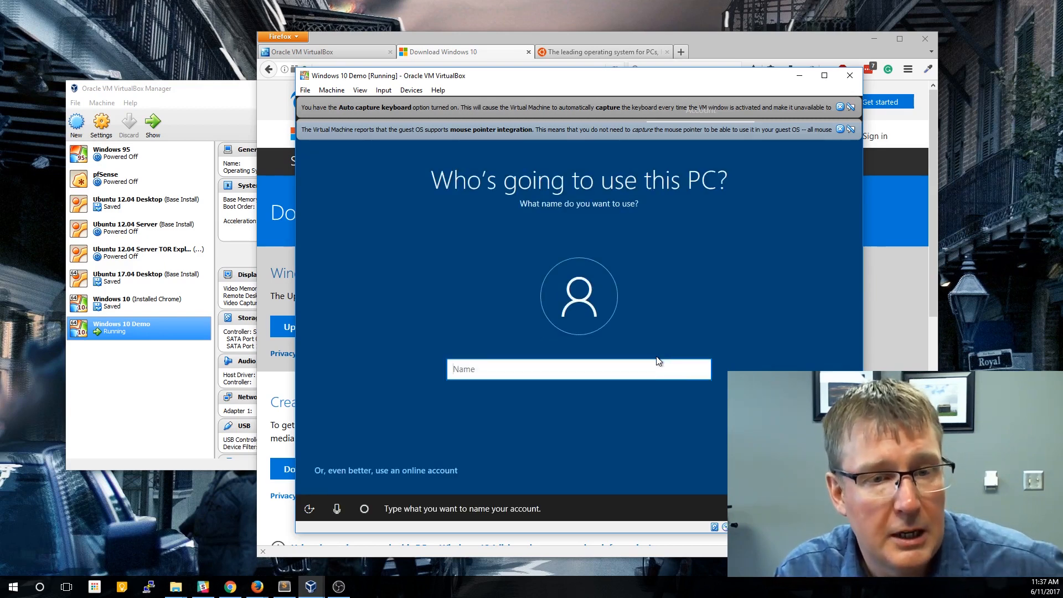
text(will)
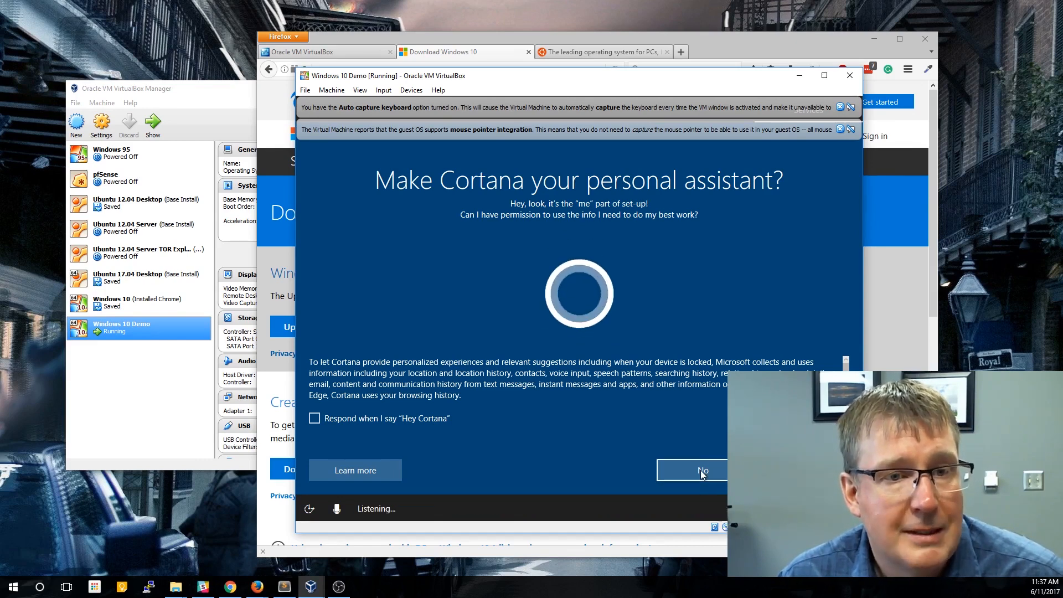
click(704, 469)
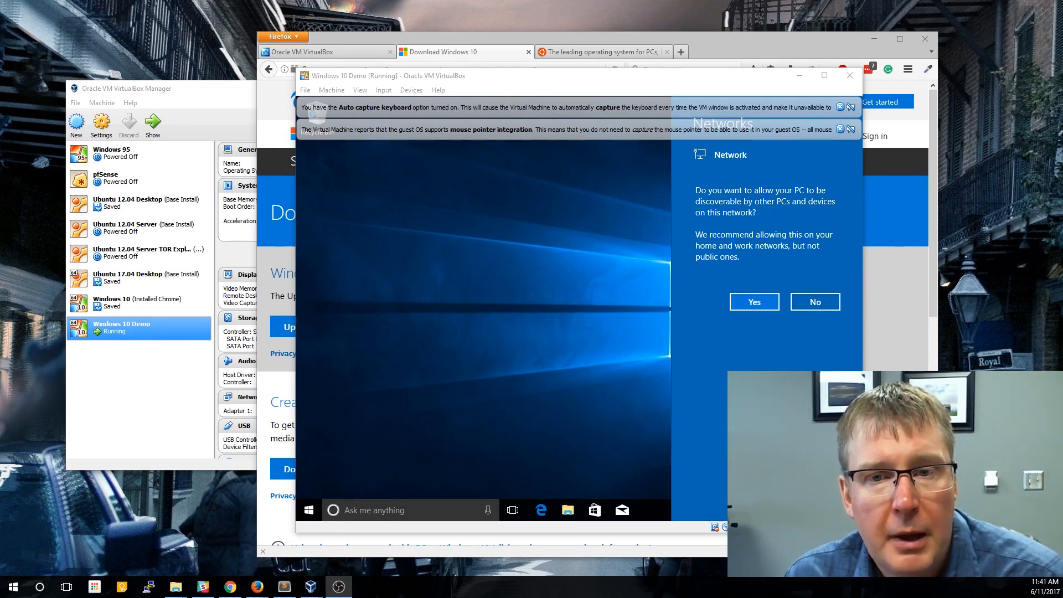
- Answer Yes to the network discoverability prompt, leaving a clean desktop
click(754, 301)
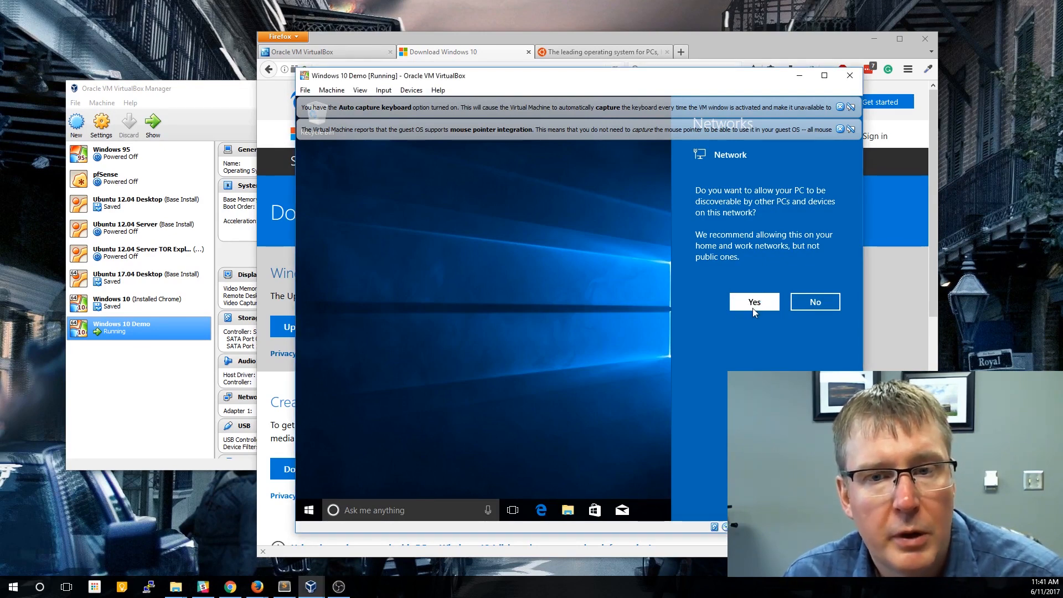
mouse_move(786, 261)
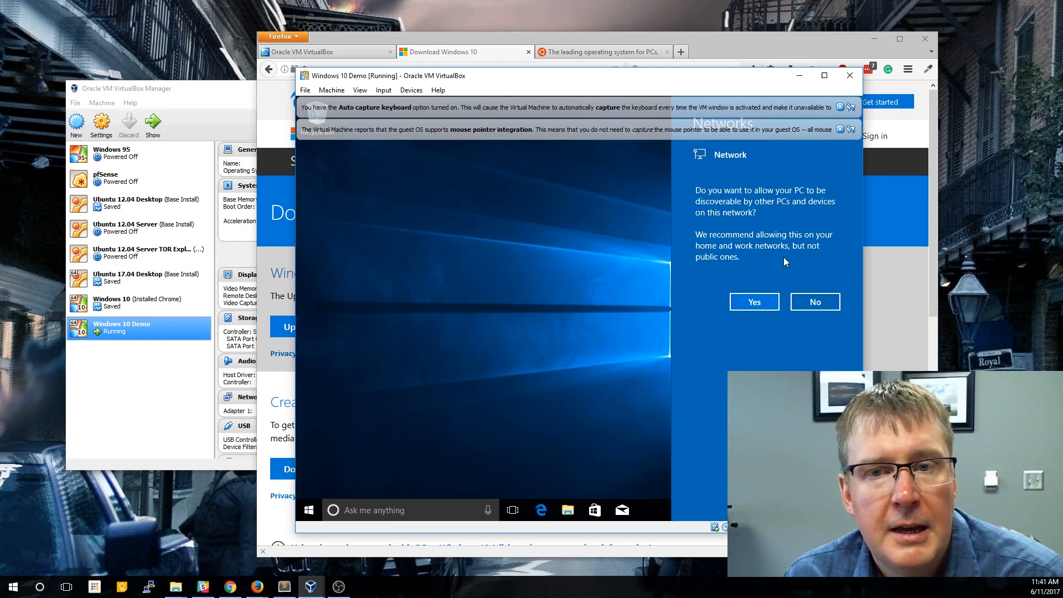
click(754, 301)
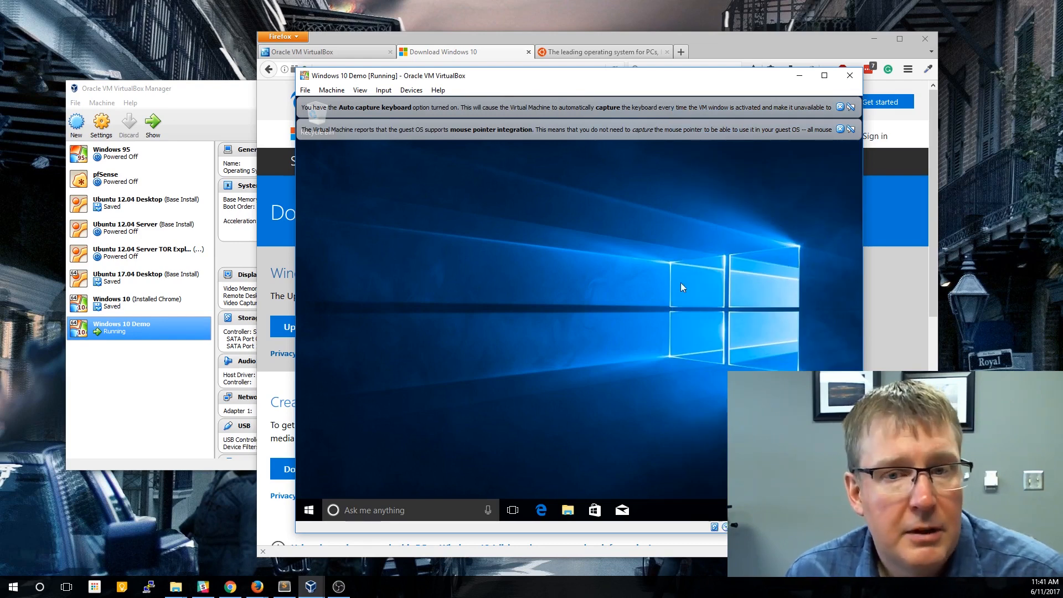
mouse_move(702, 270)
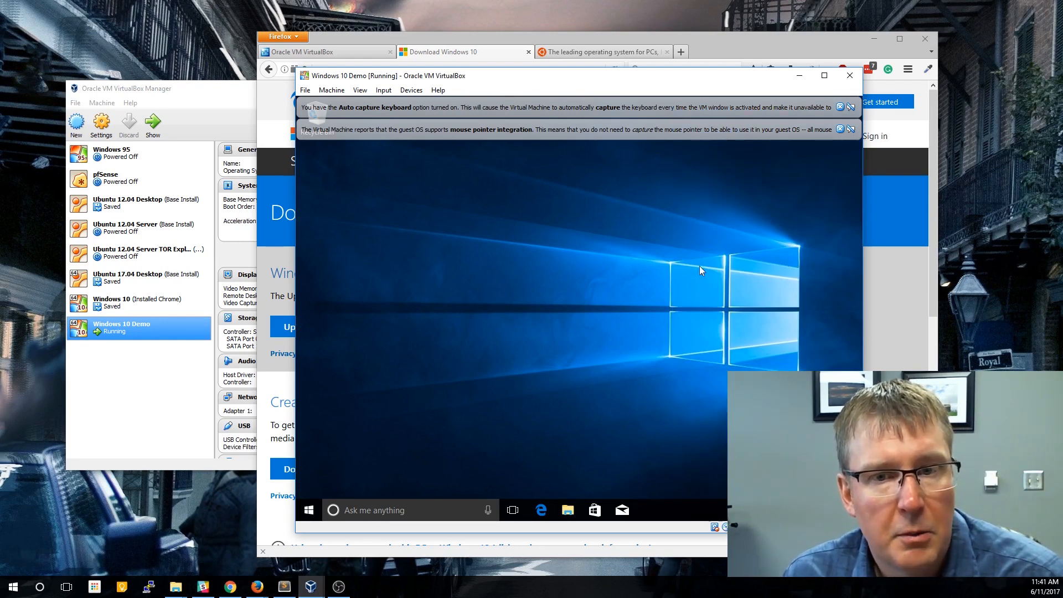
mouse_move(530, 239)
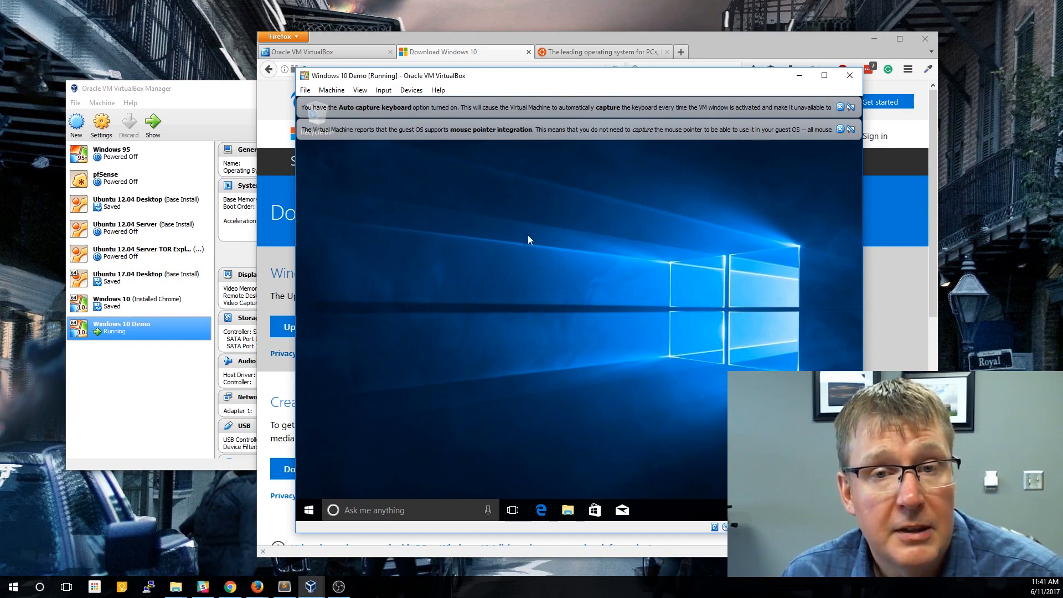
mouse_move(591, 186)
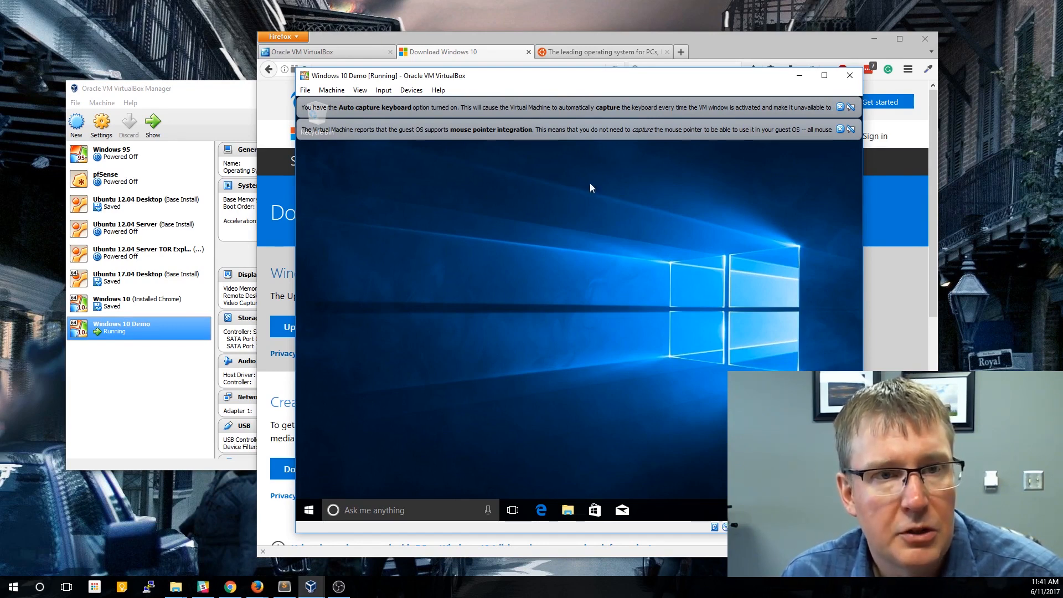
mouse_move(576, 283)
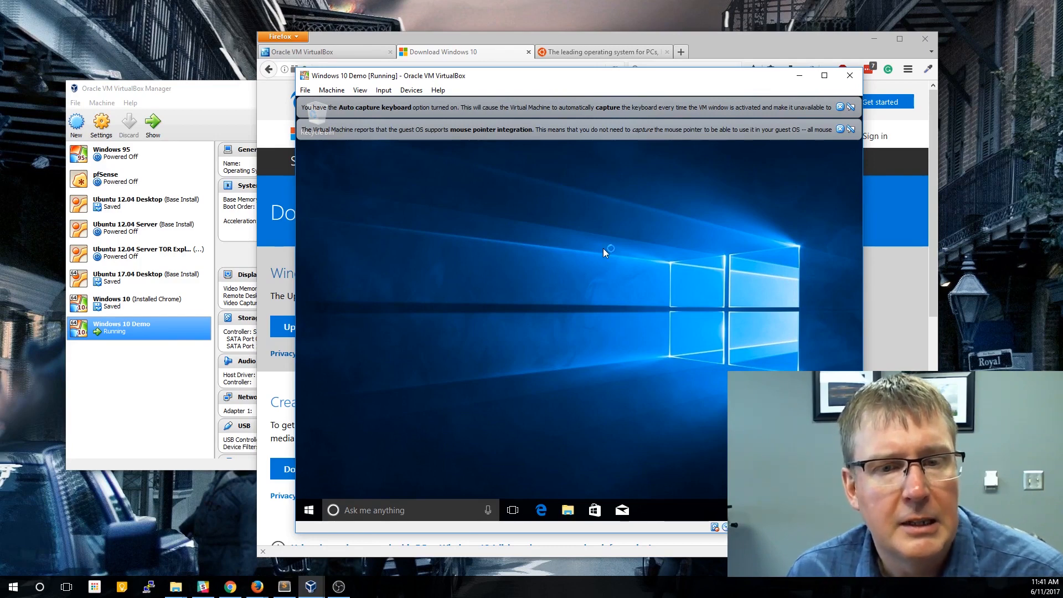
mouse_move(671, 299)
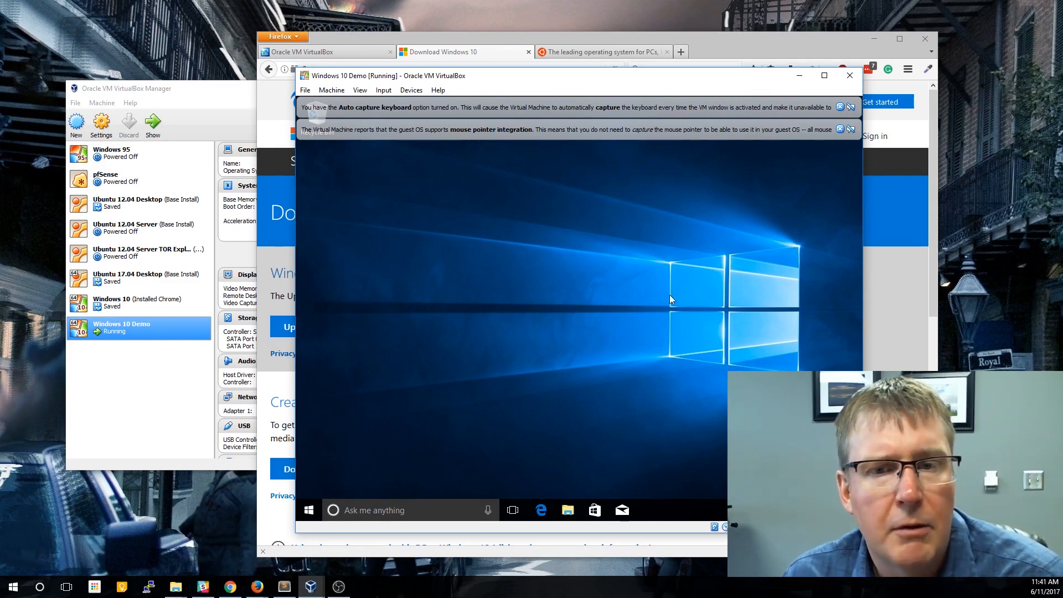
mouse_move(564, 306)
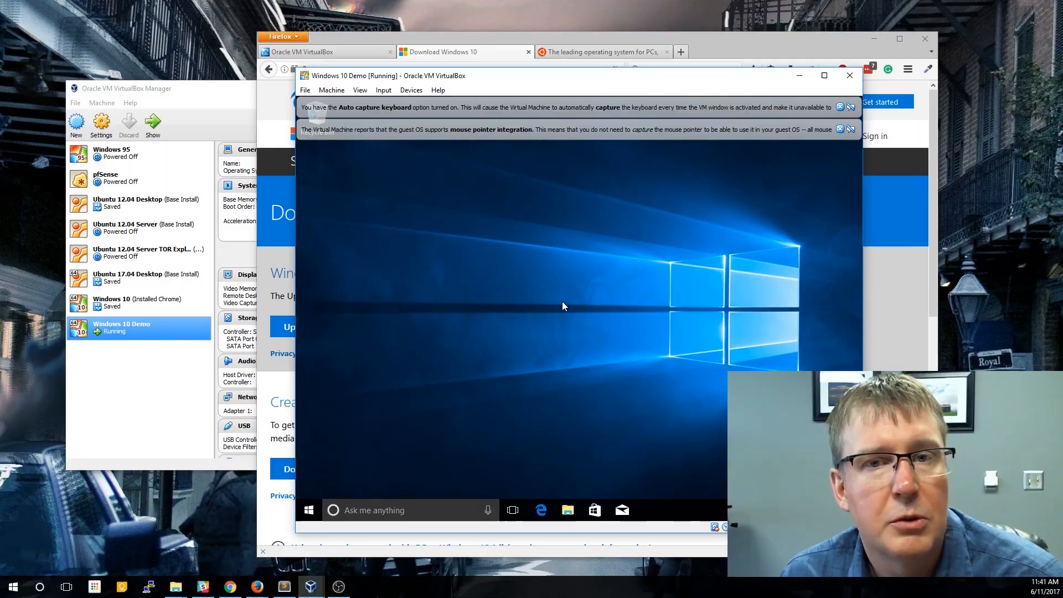
mouse_move(499, 194)
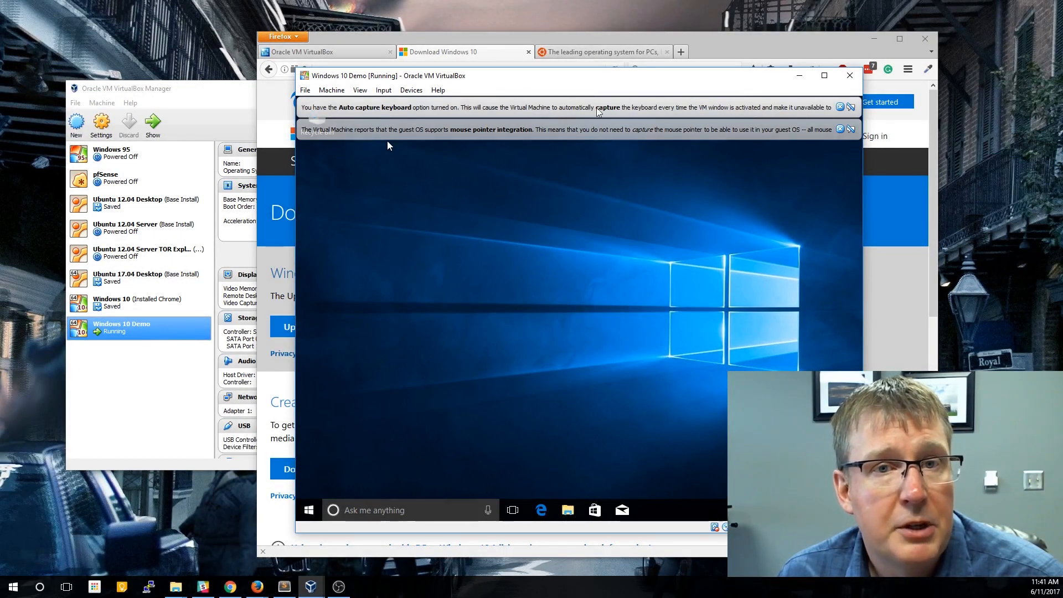
mouse_move(776, 272)
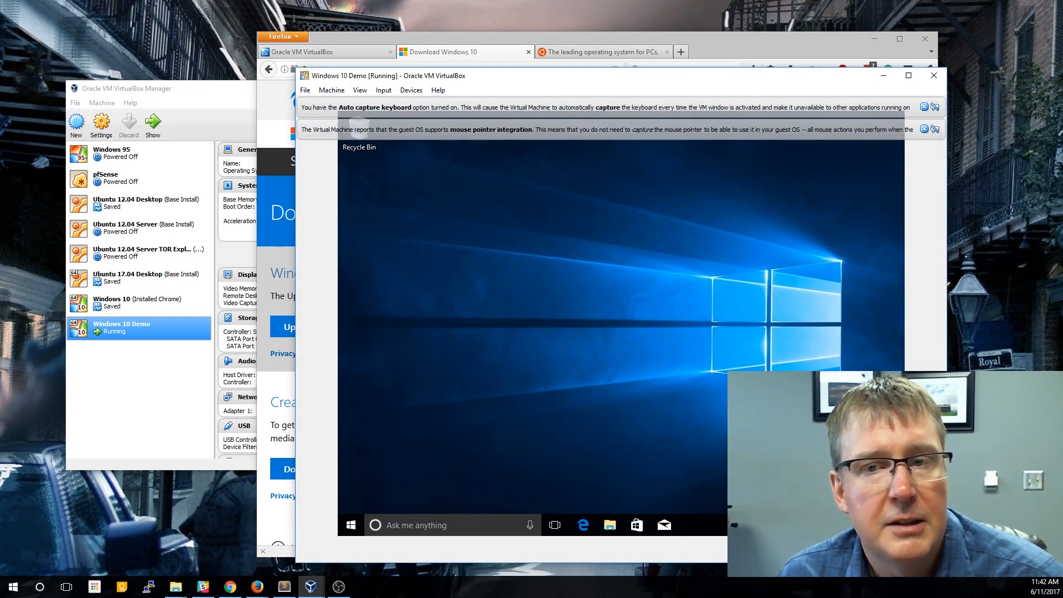
- Insert the Guest Additions CD image, run its setup from This PC and allow the Oracle driver install
click(409, 90)
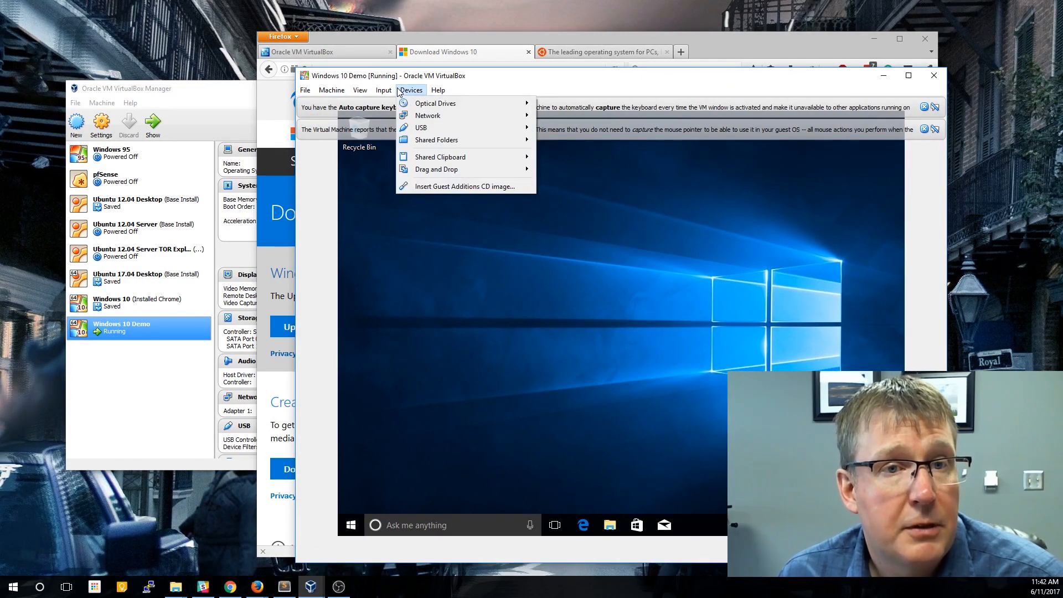
mouse_move(440, 188)
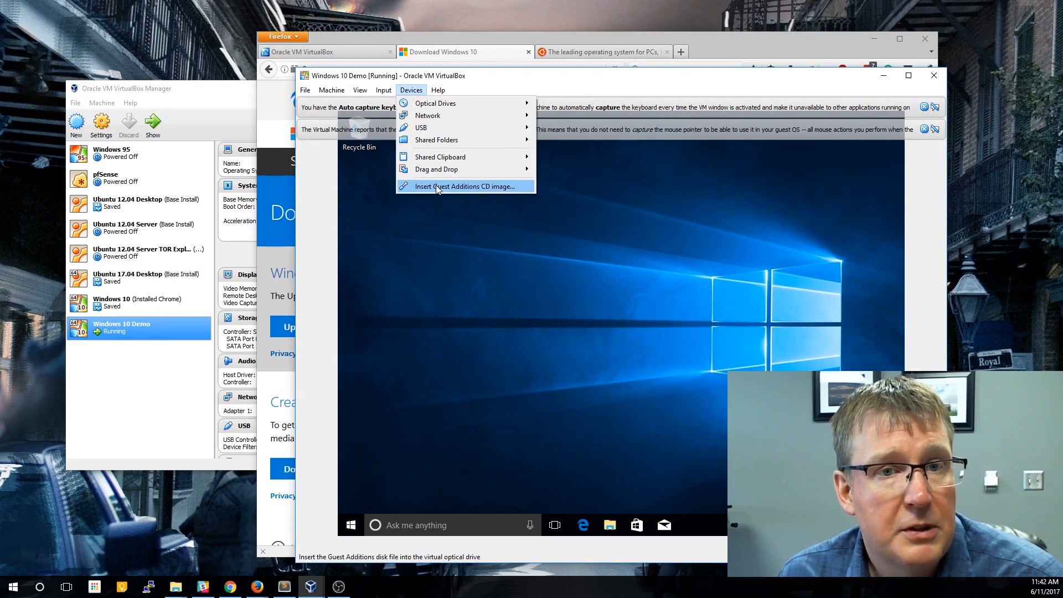
click(463, 186)
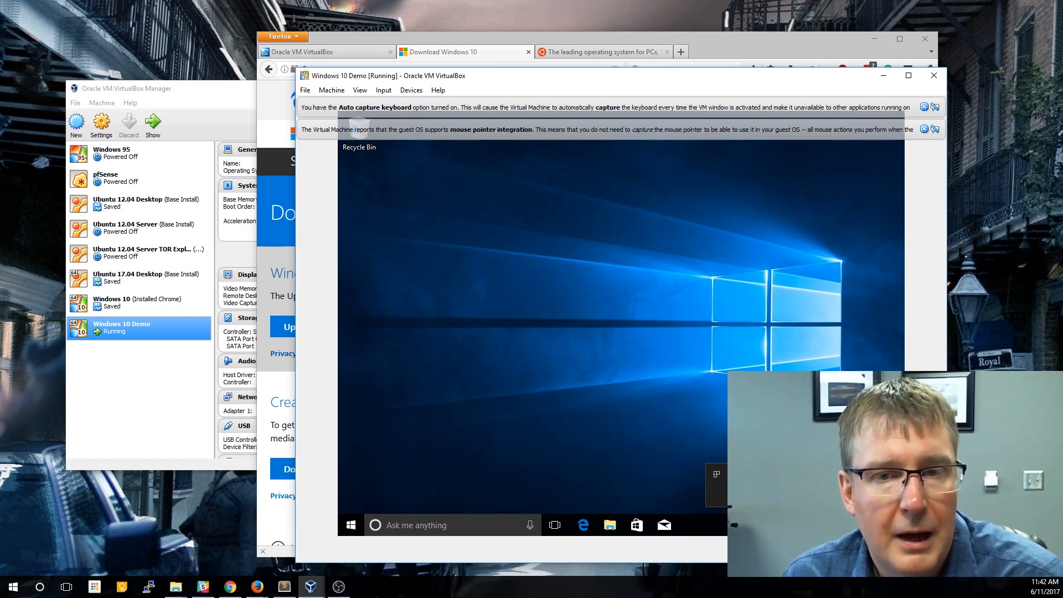
mouse_move(524, 314)
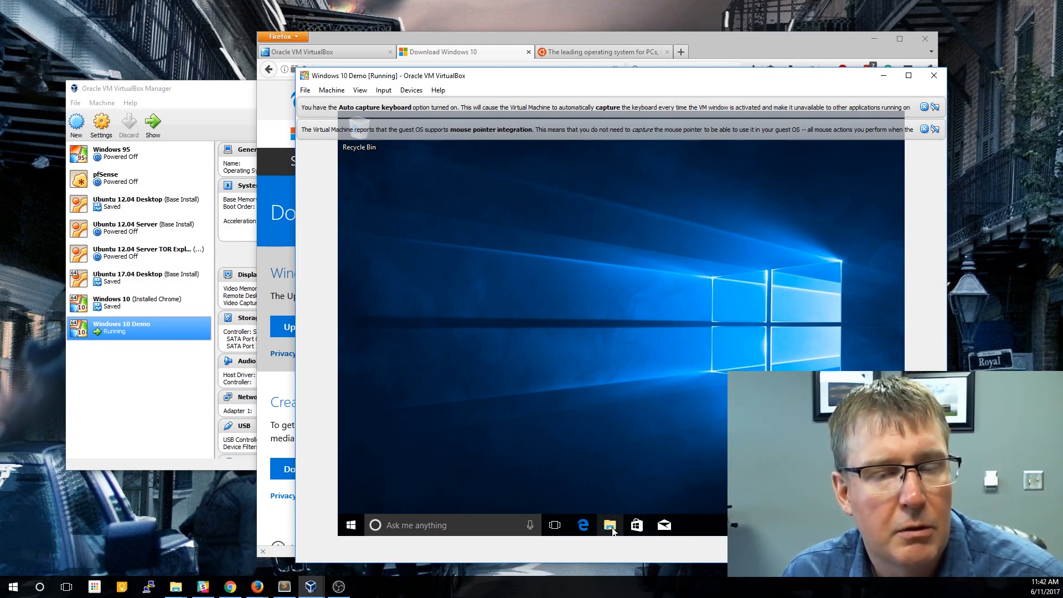
mouse_move(578, 276)
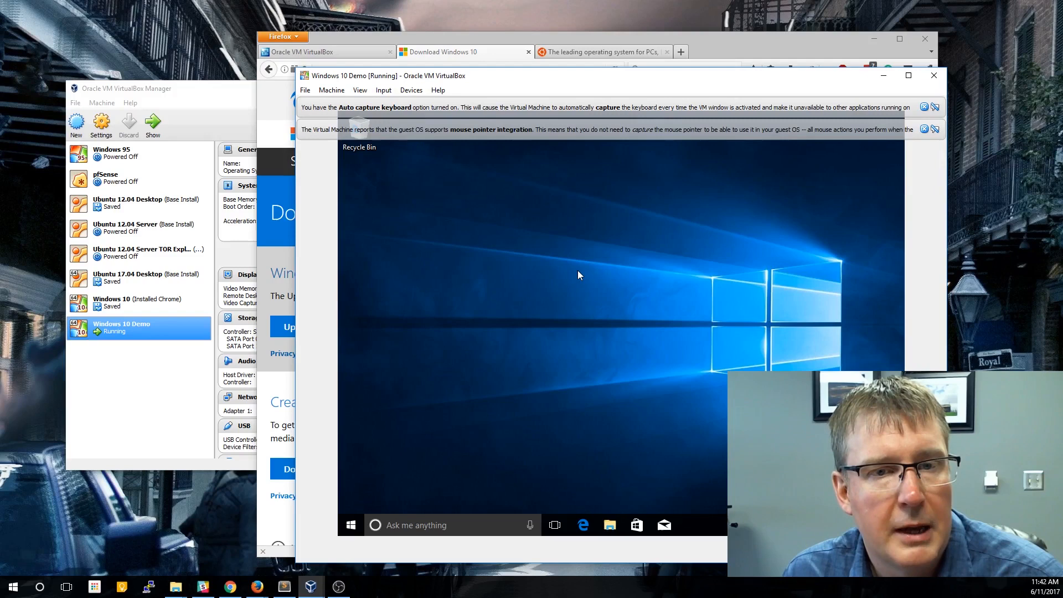
click(609, 525)
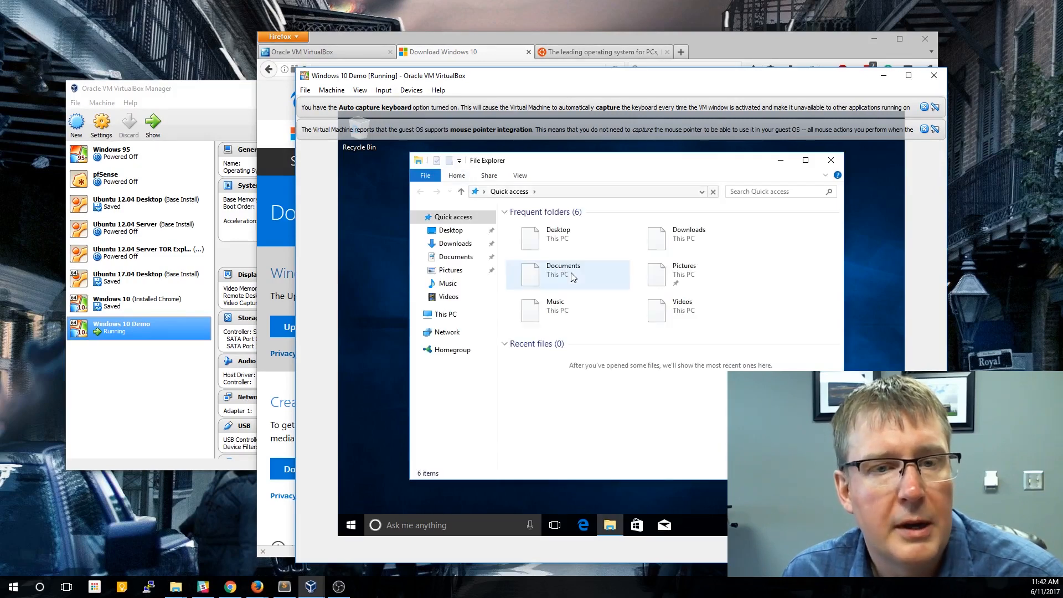
click(445, 314)
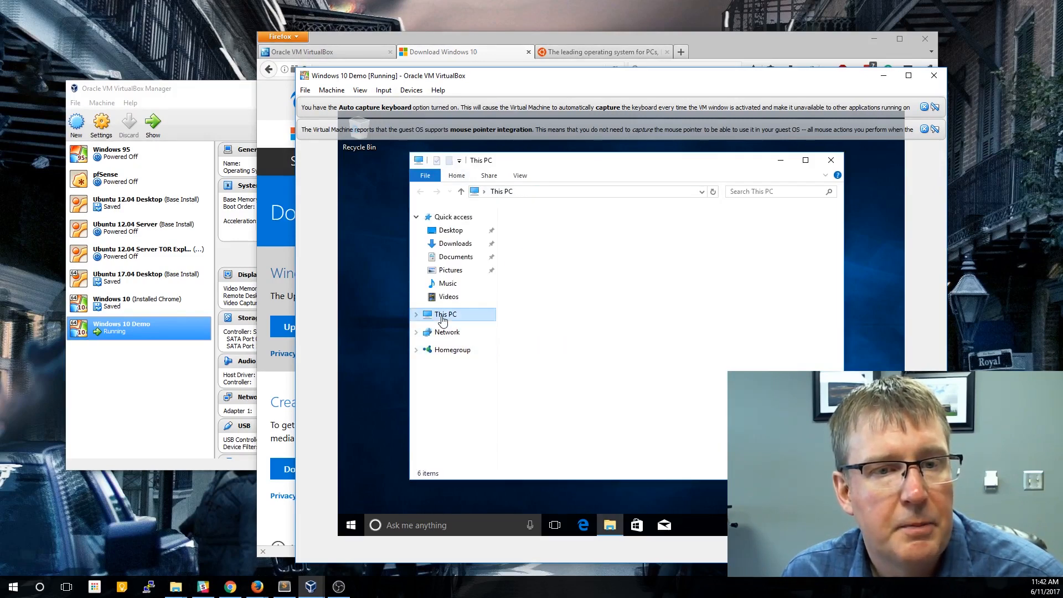
click(445, 315)
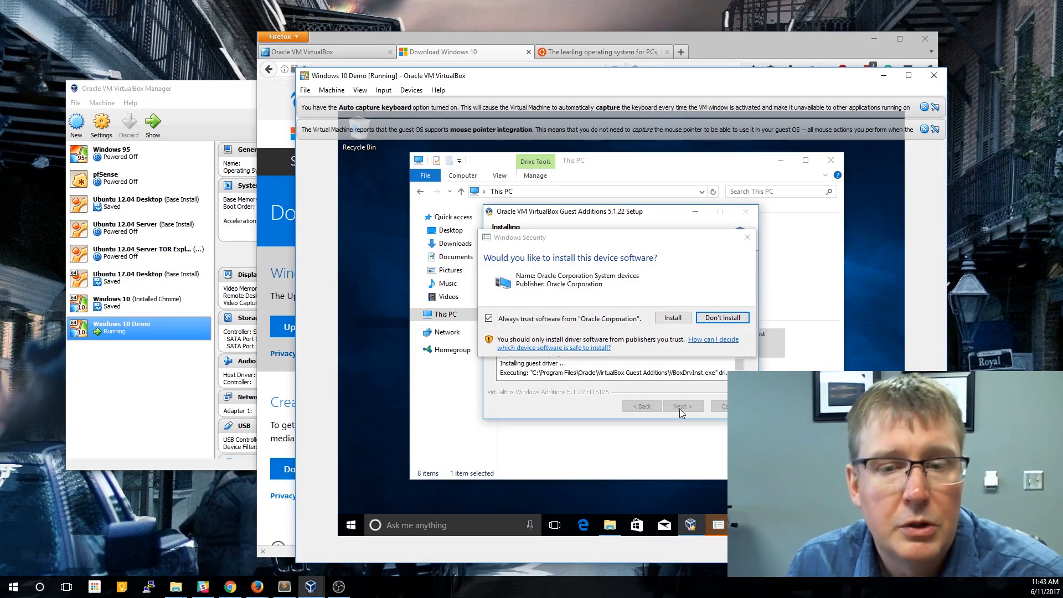
click(673, 317)
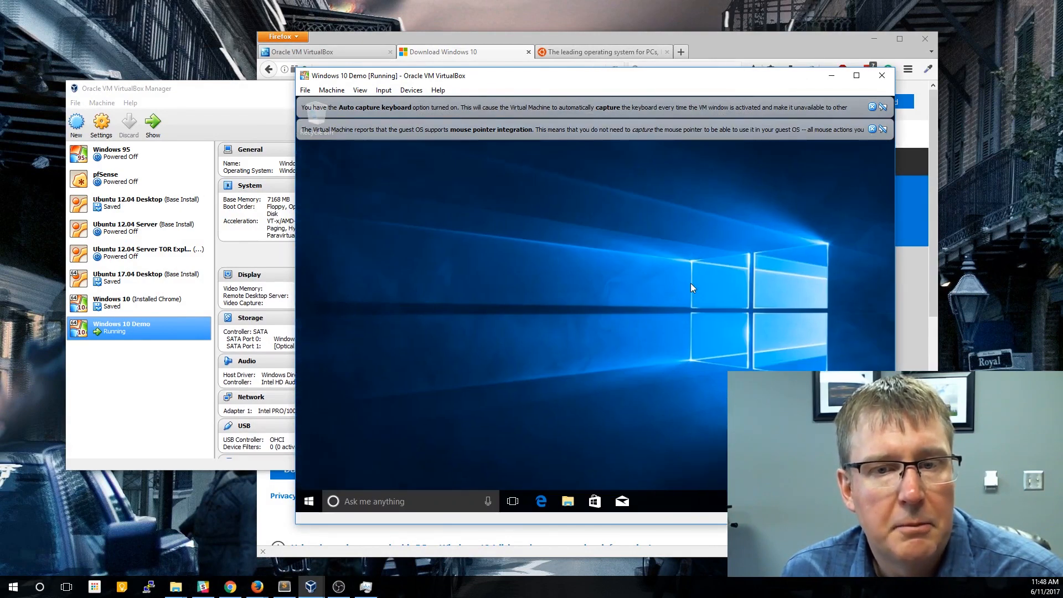
click(411, 89)
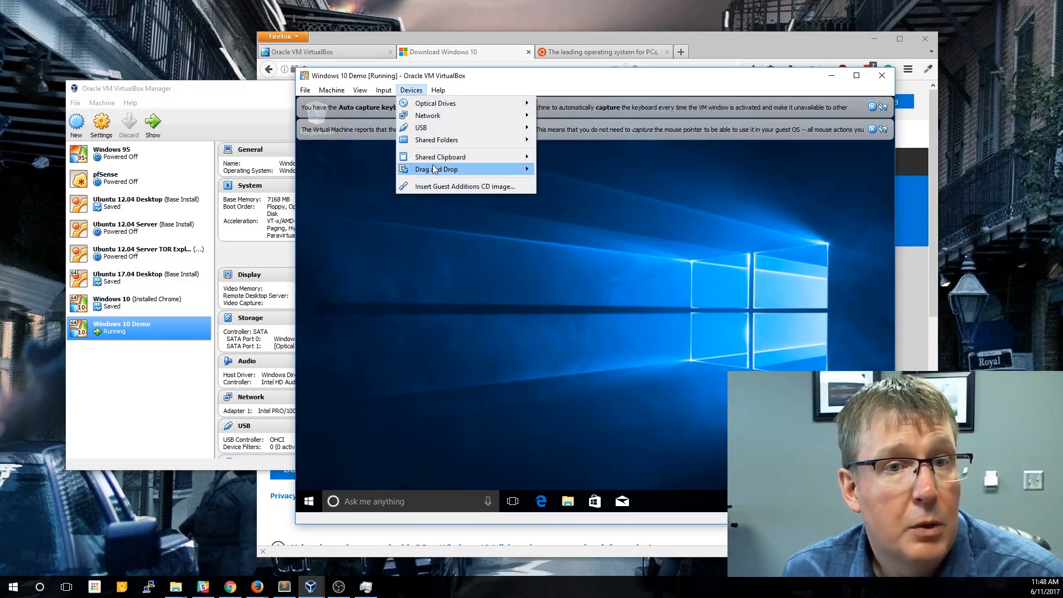
mouse_move(440, 157)
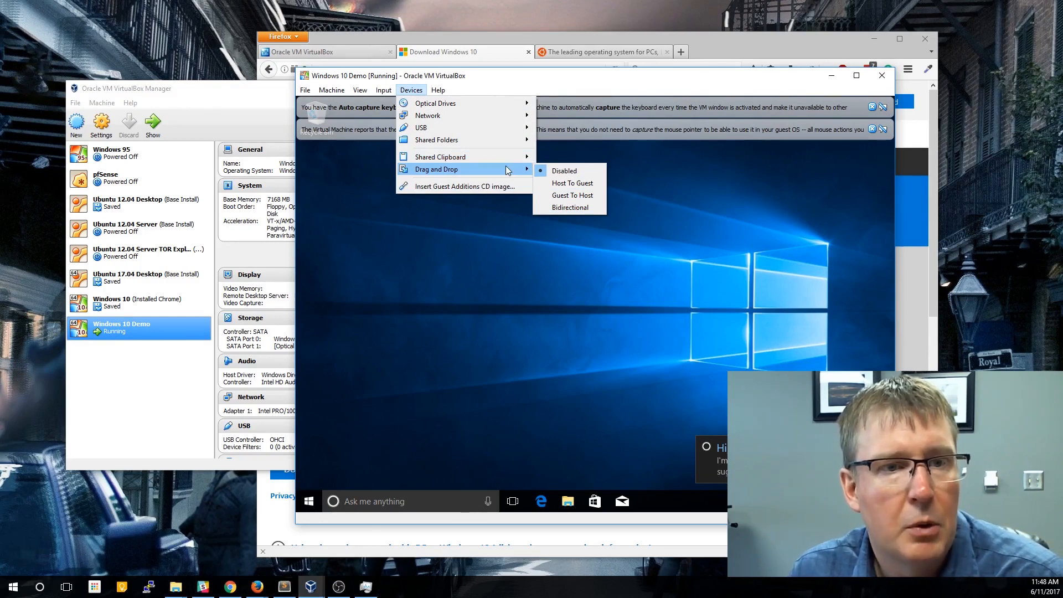
mouse_move(556, 241)
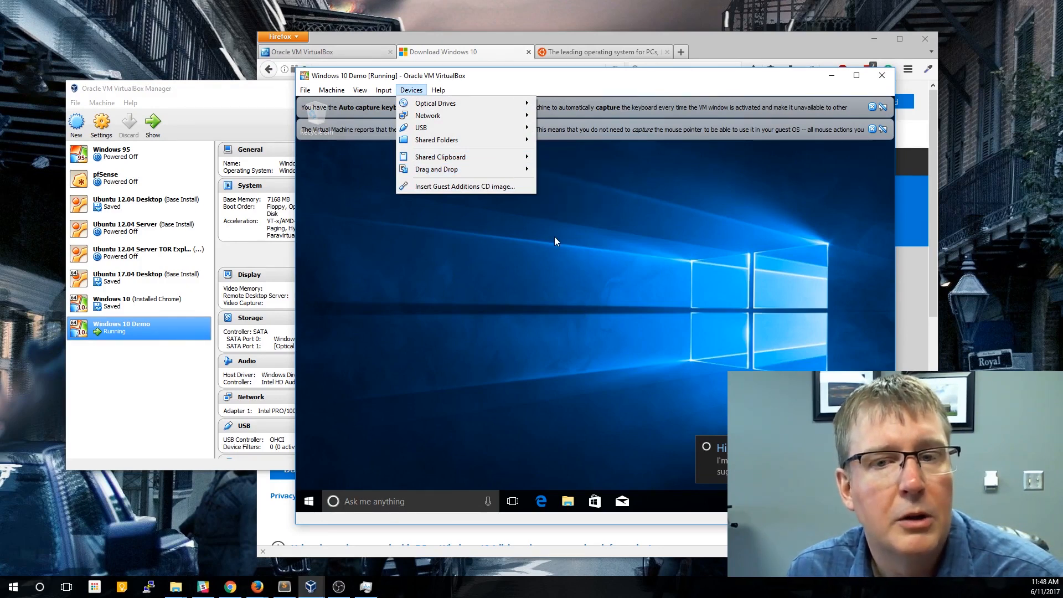
click(556, 241)
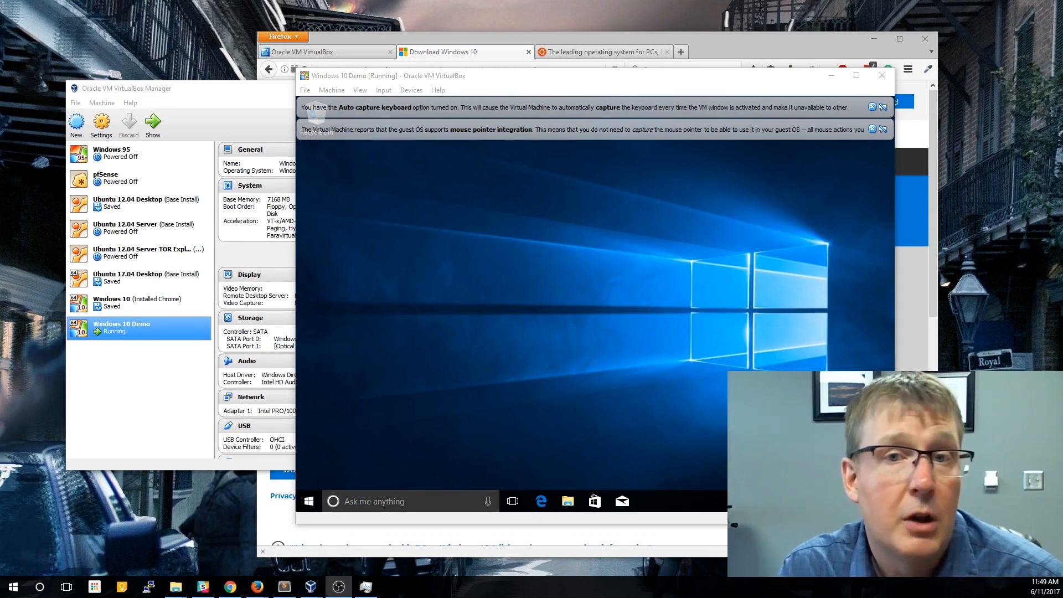